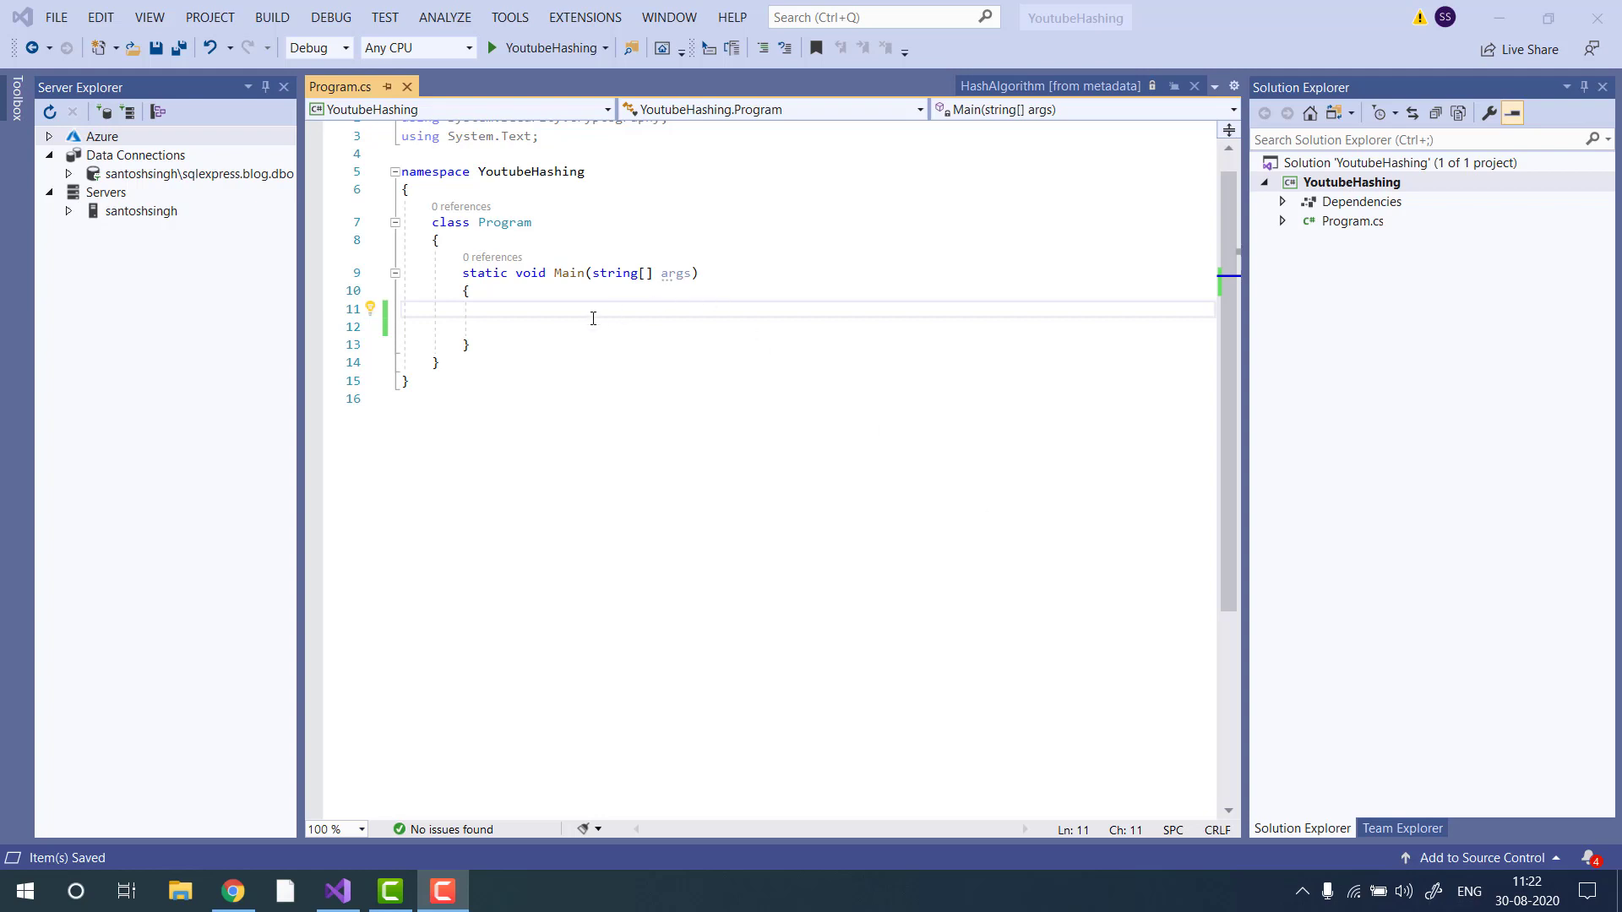
- Declare var text = "Hello world"; in Main and start a HashAlgorithm line below
text(var text=")
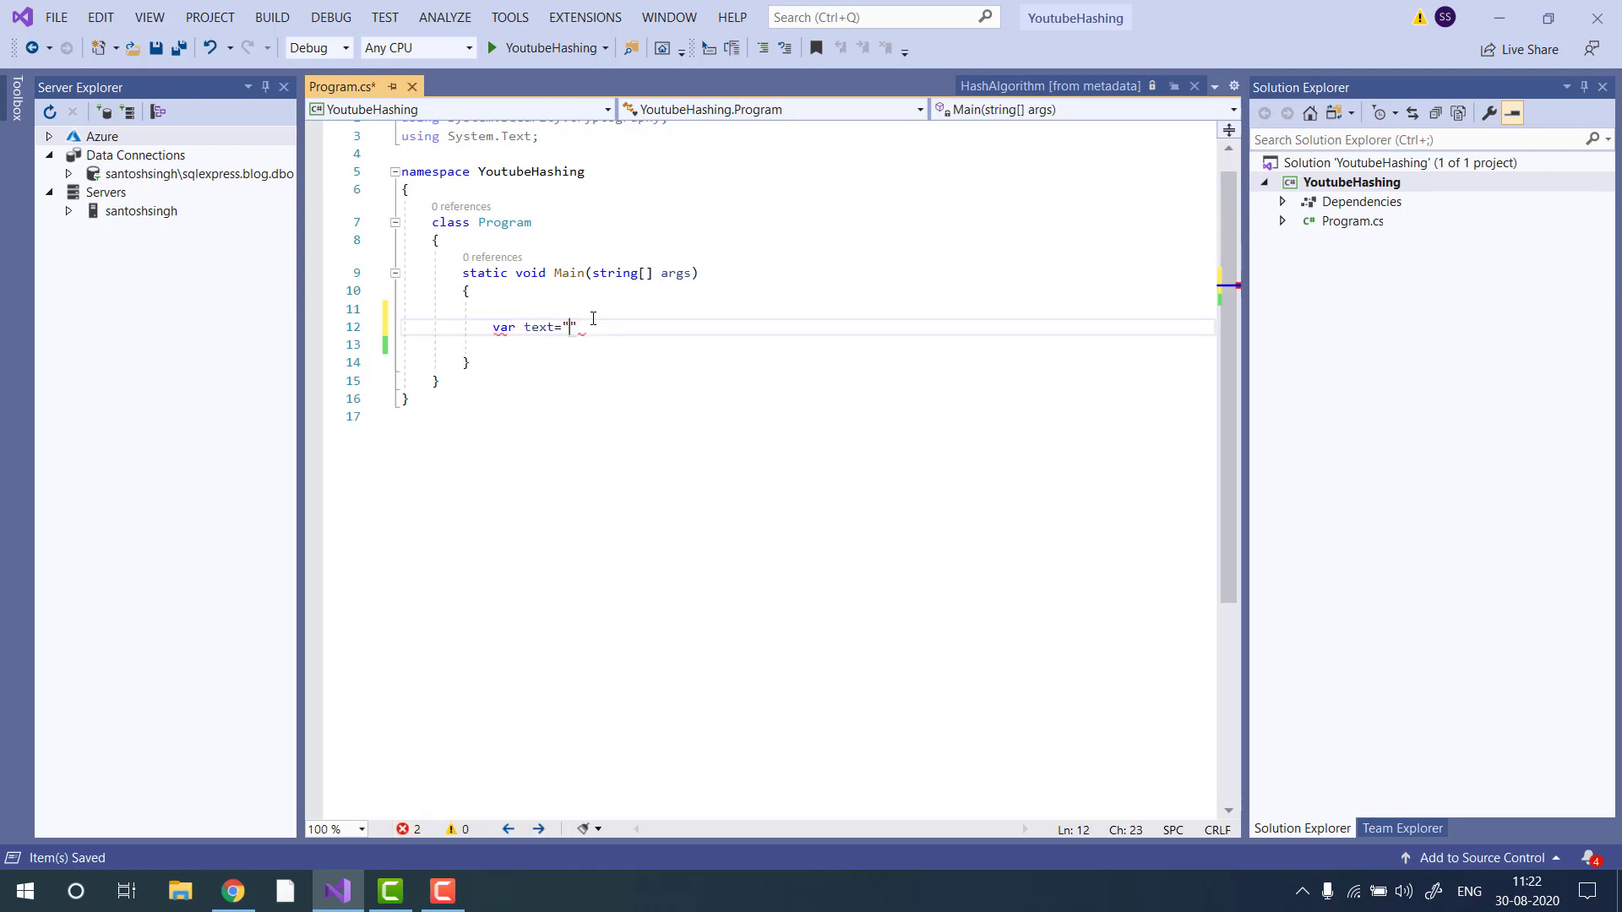
text(Hello worl)
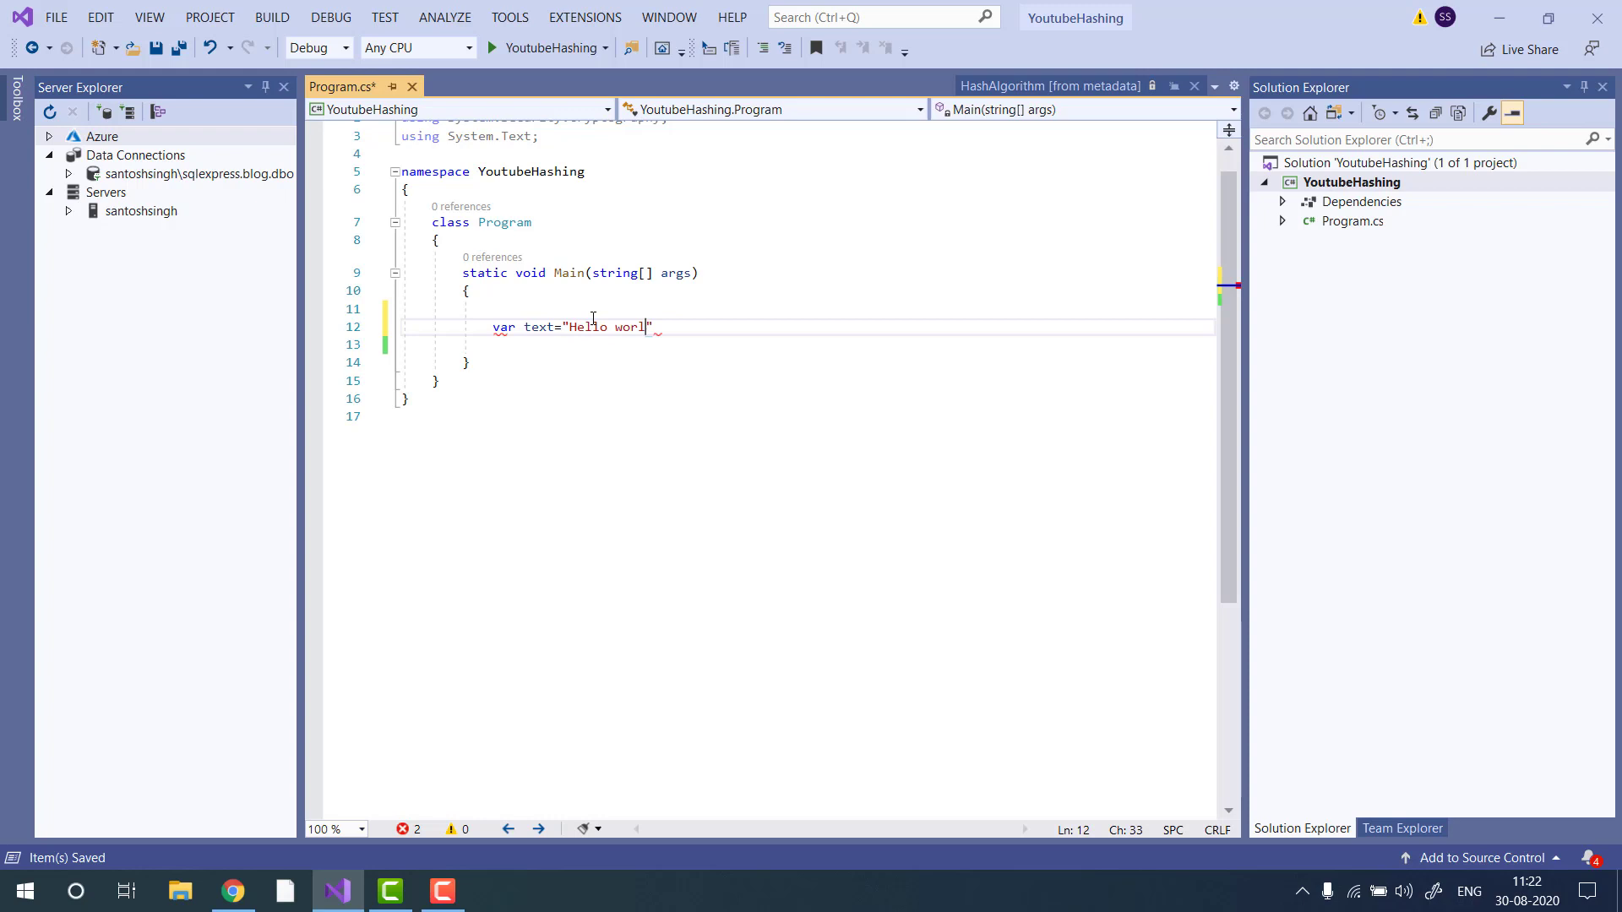
key(Enter)
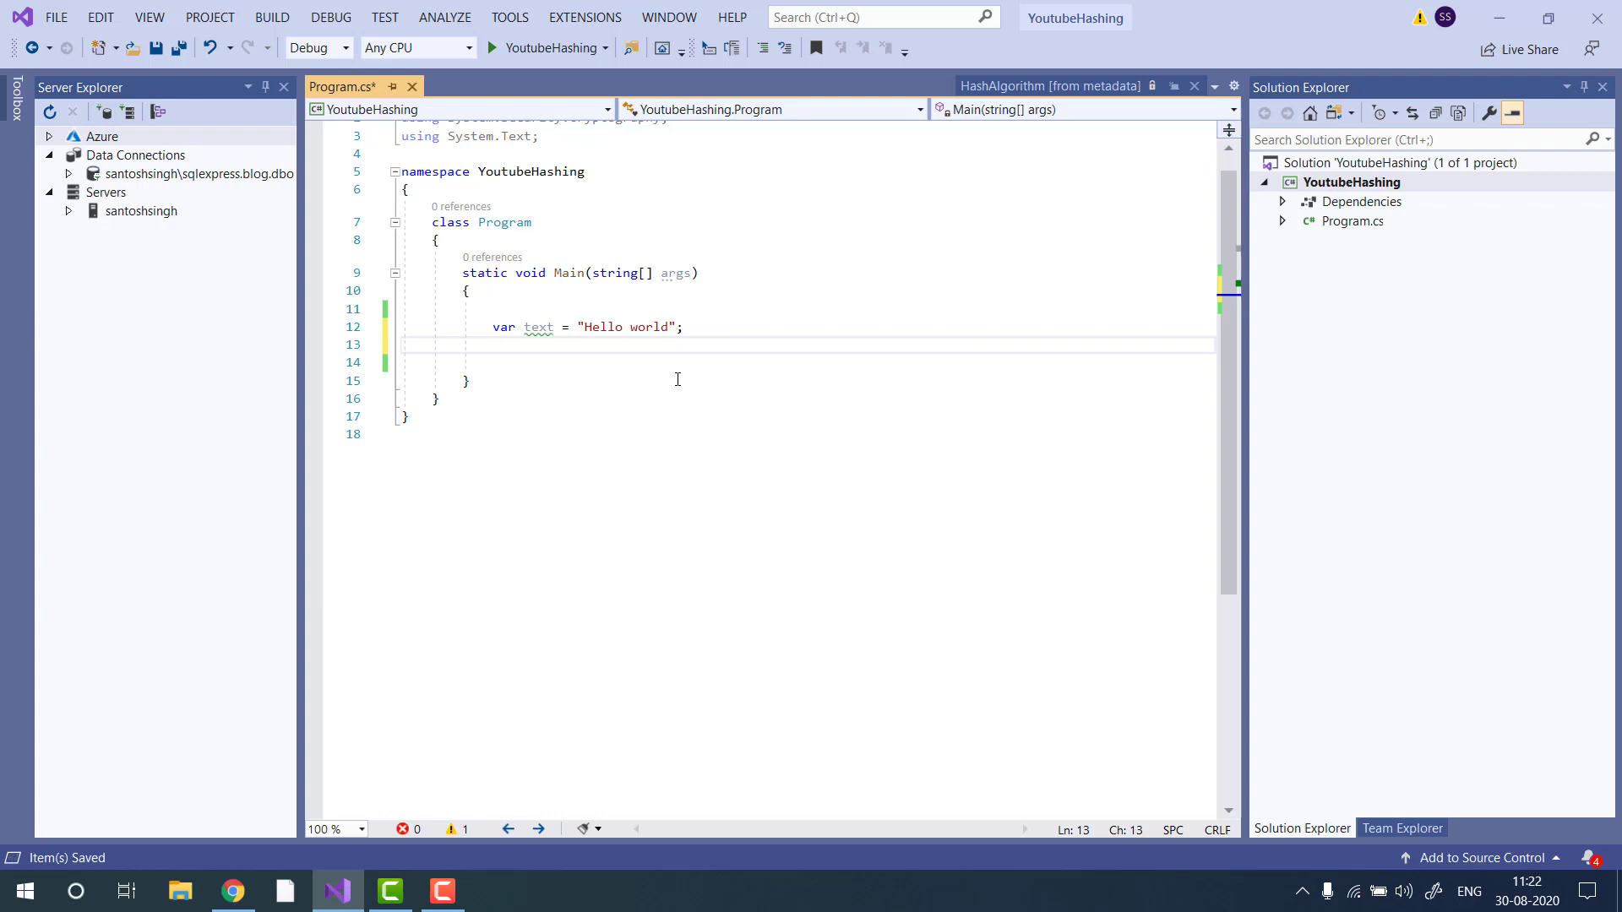
text(HashAlgorithm)
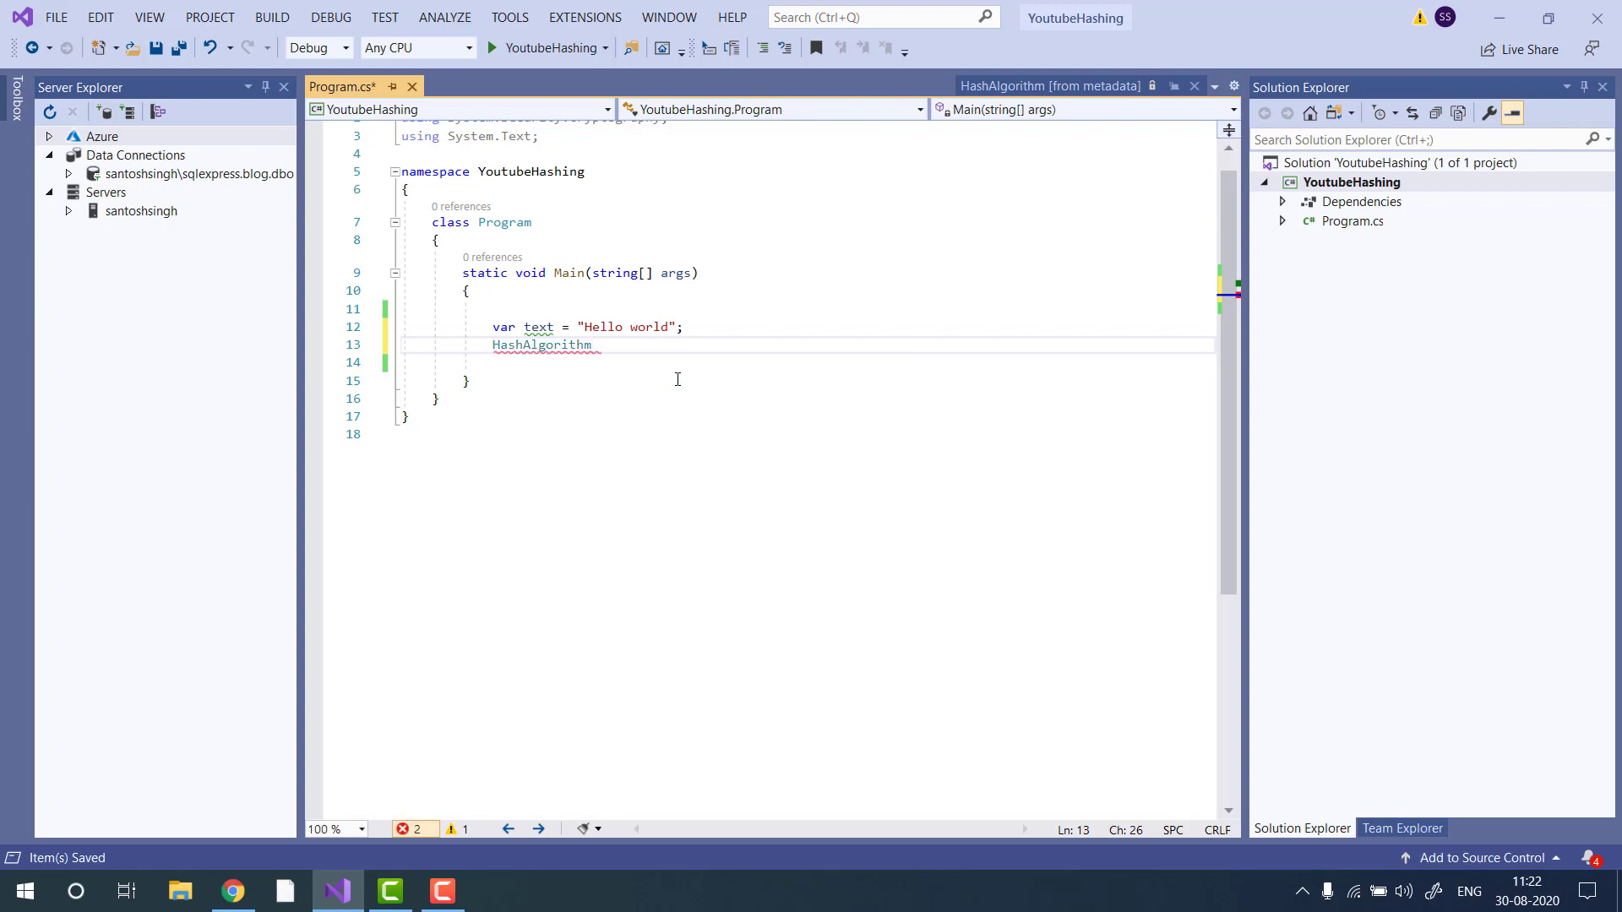
- Complete HashAlgorithm.Create("md5"), briefly trying sha256 and sha512 before reverting to md5
text(.Create)
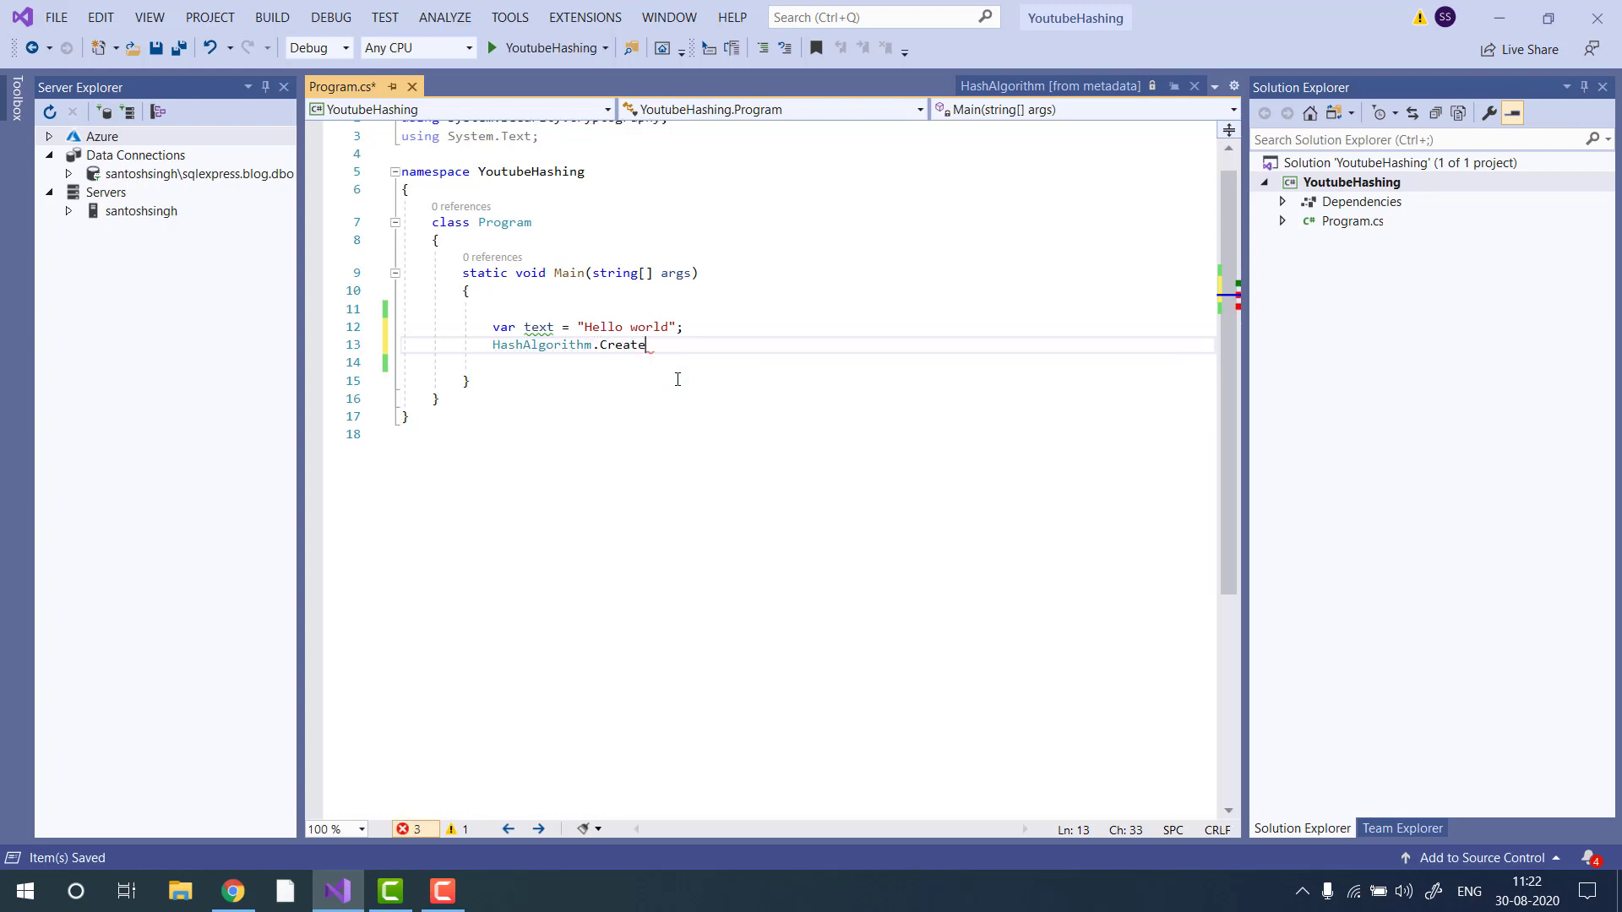
text(()
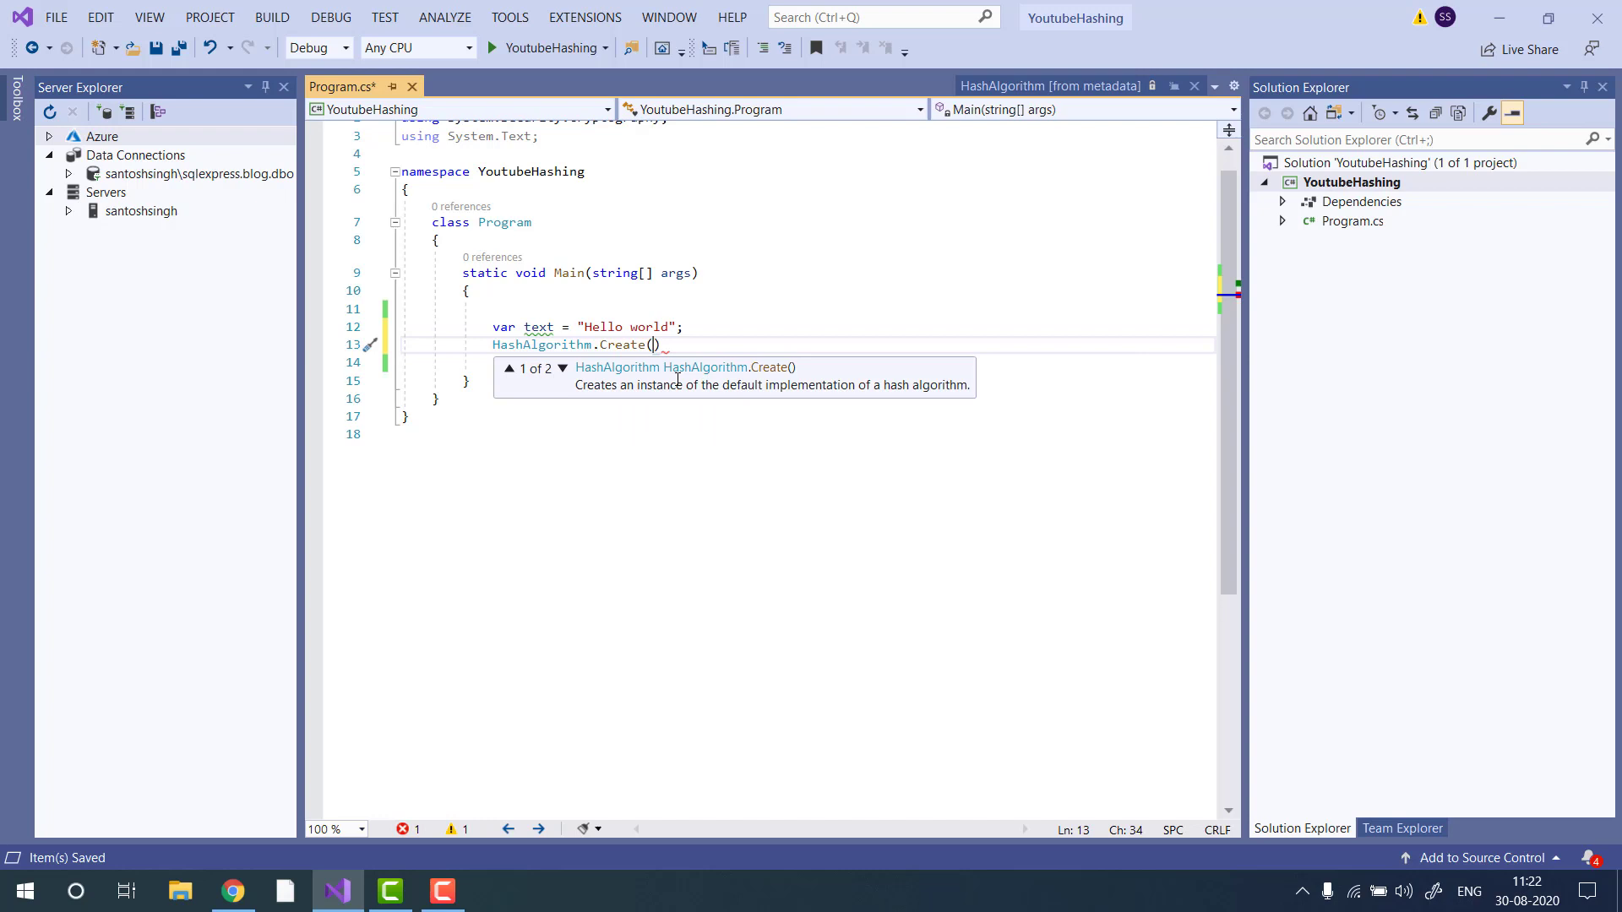
text(")
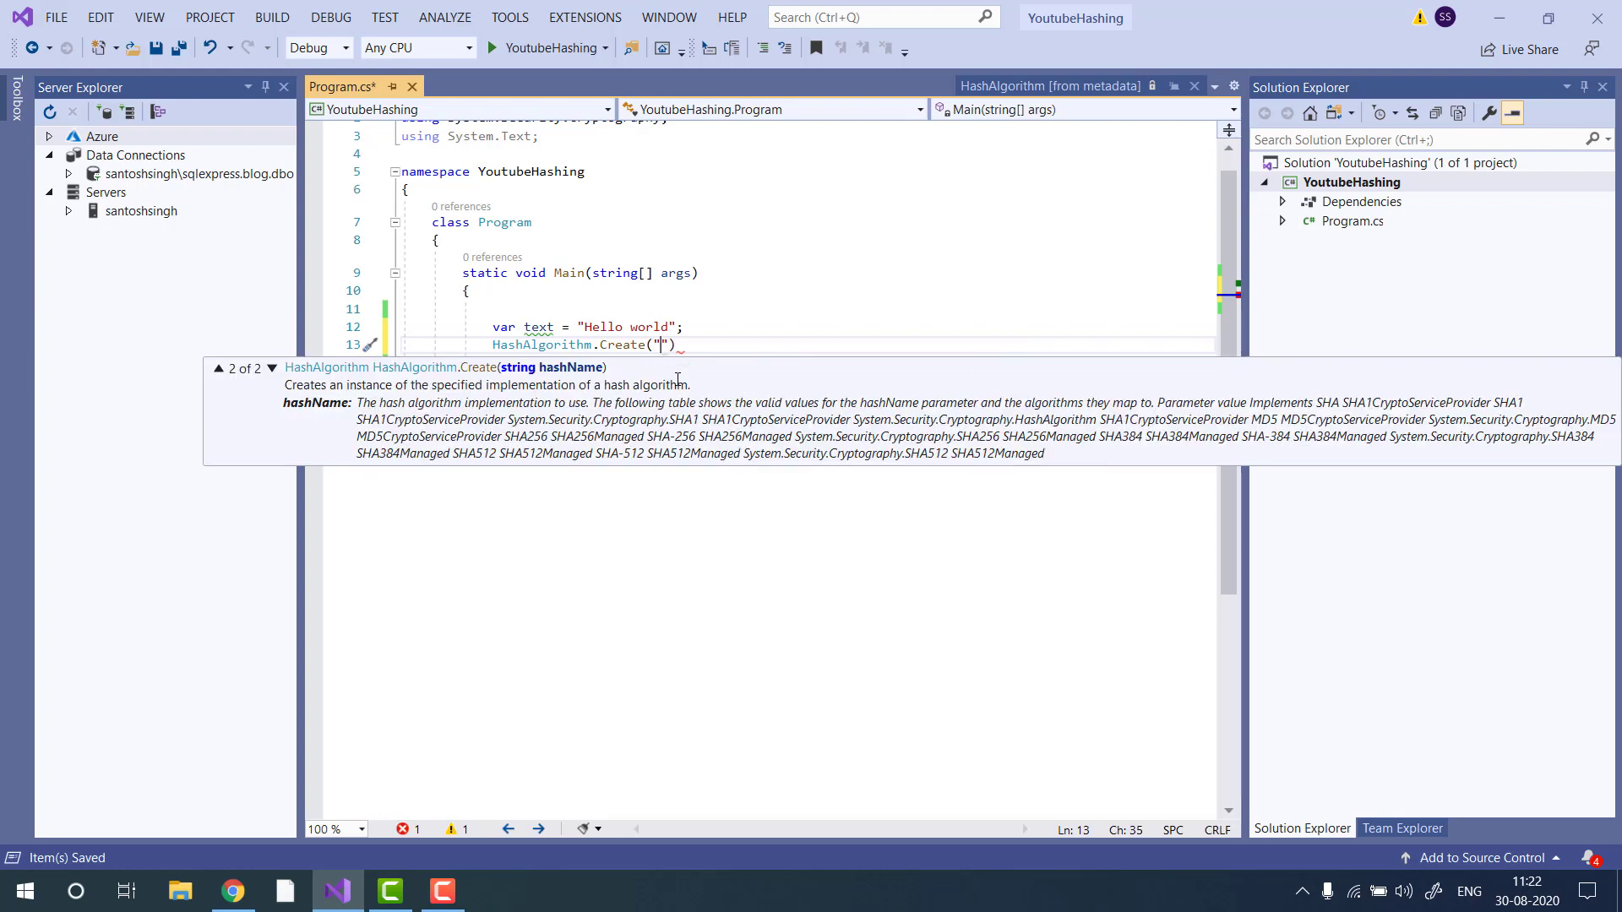
text(md5)
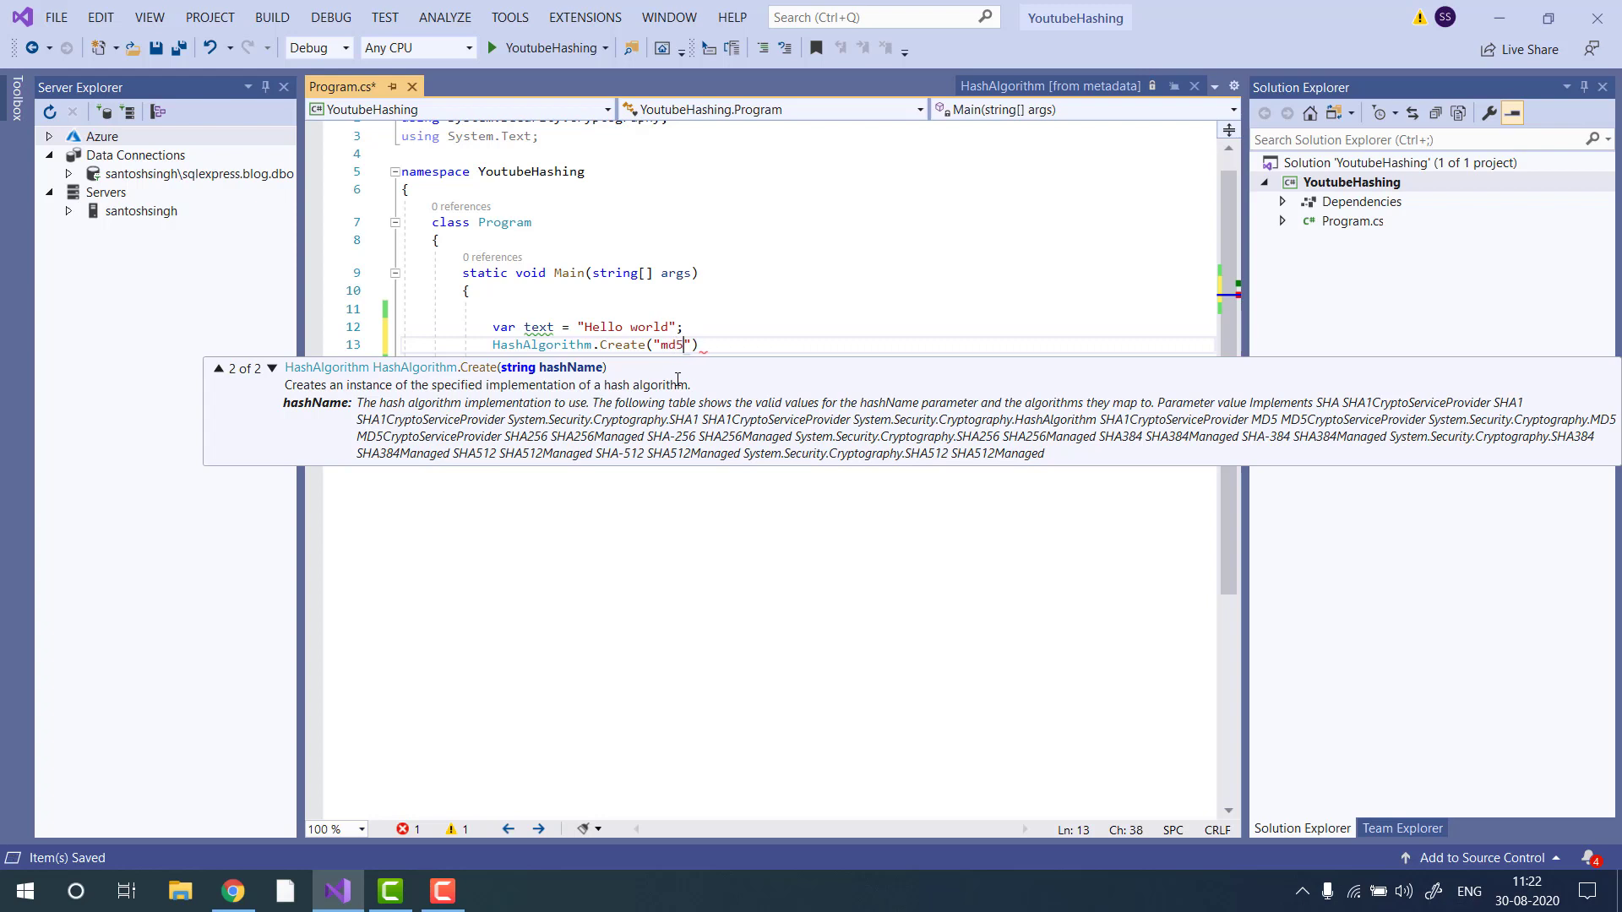
text(s)
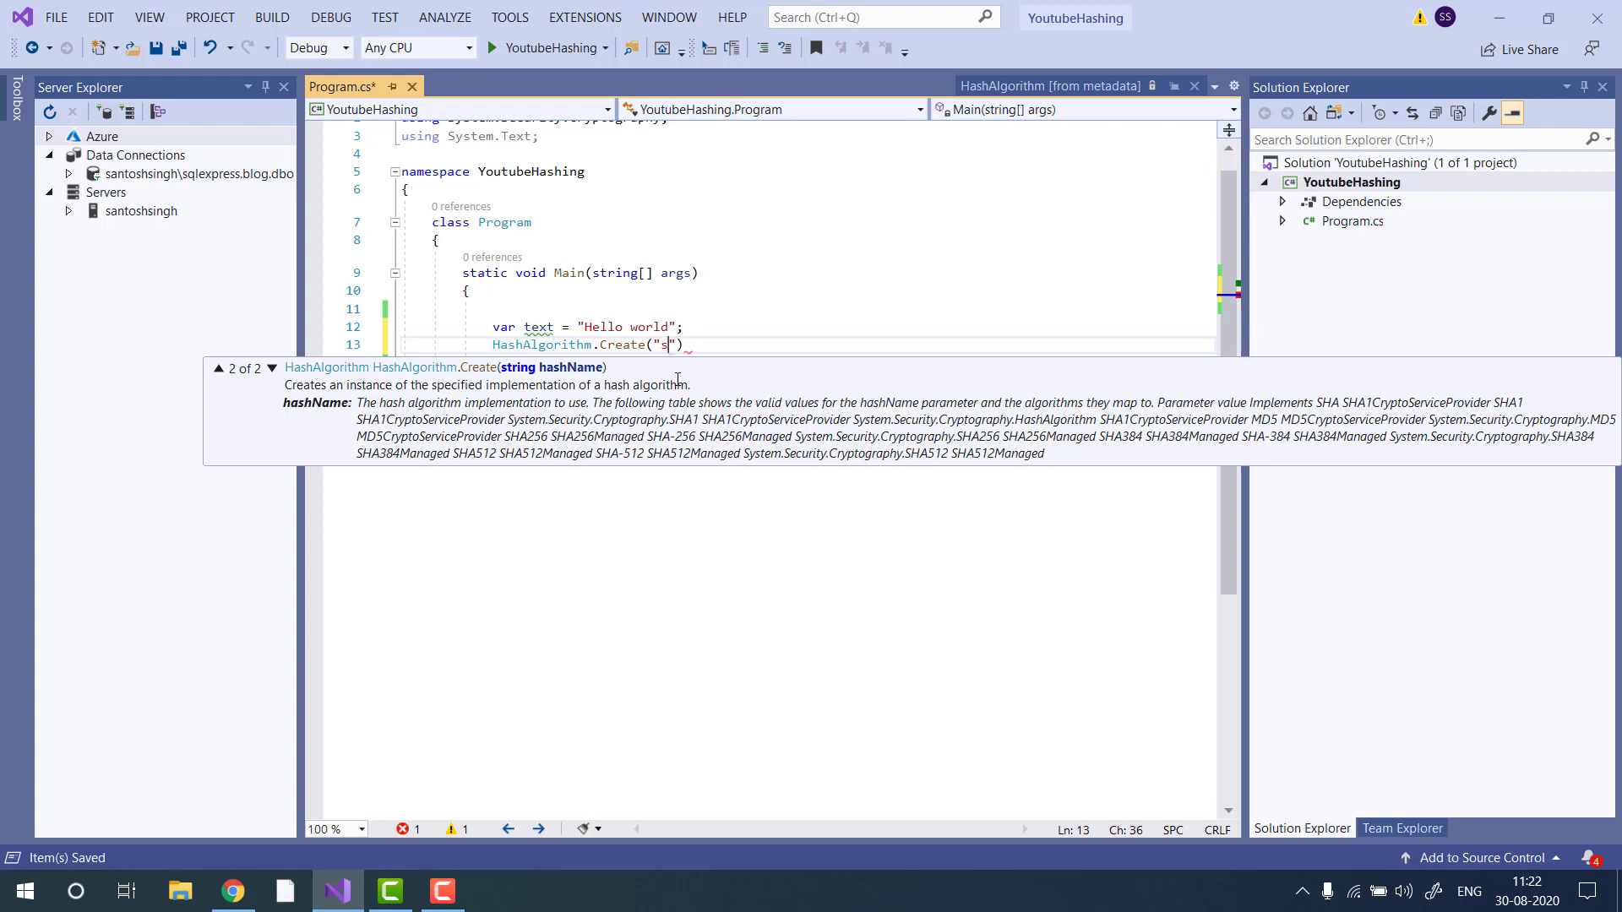
text(ha256)
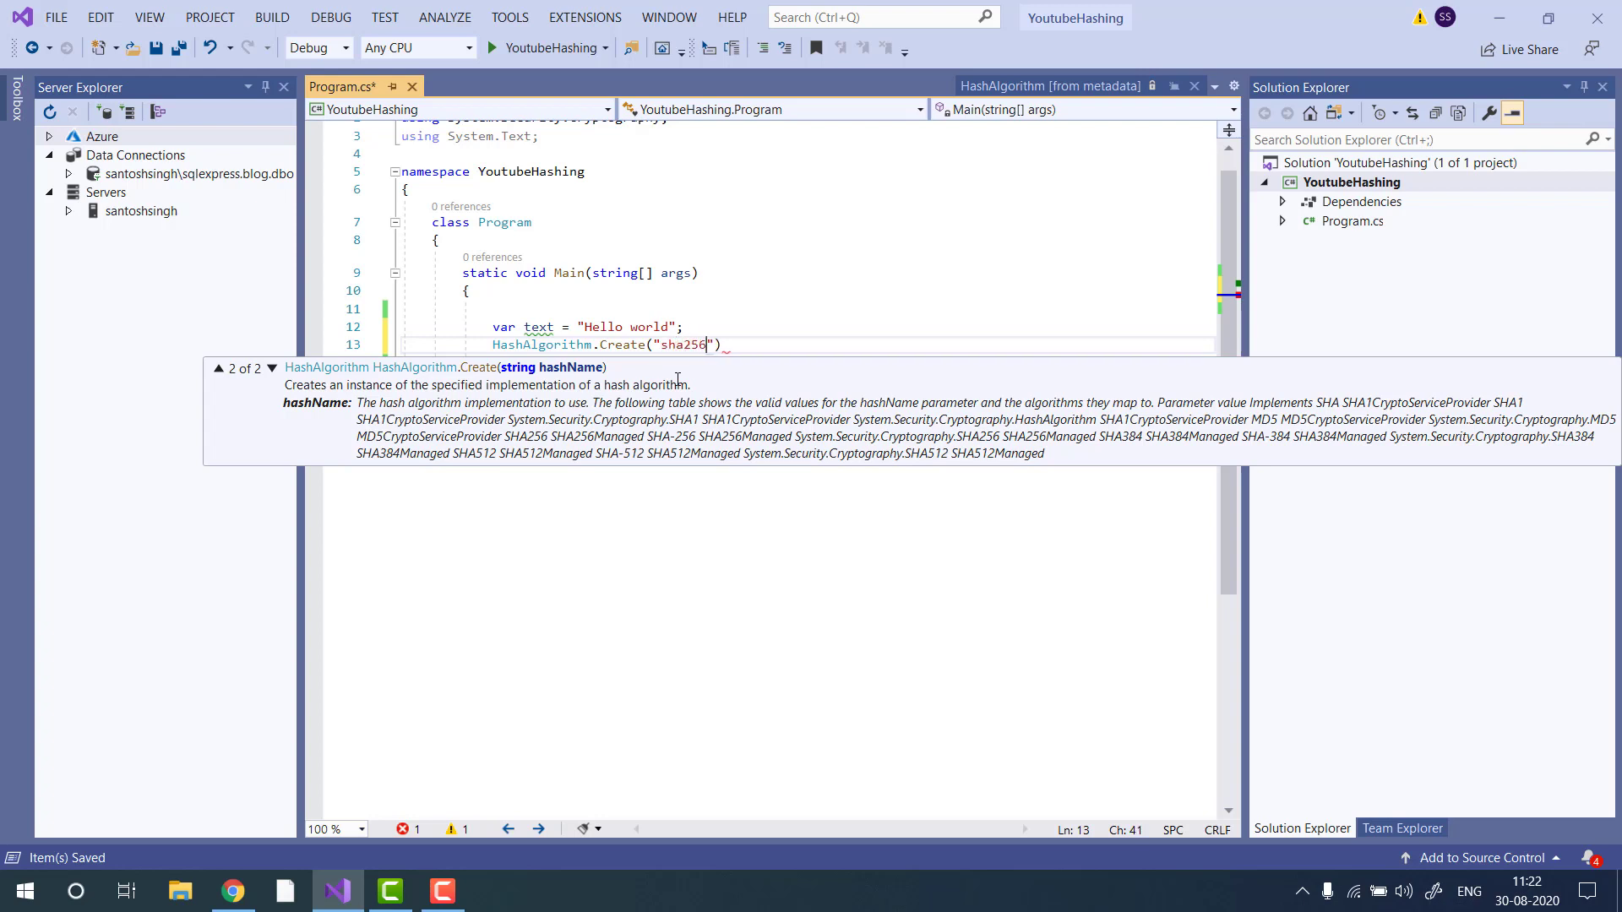
key(Backspace)
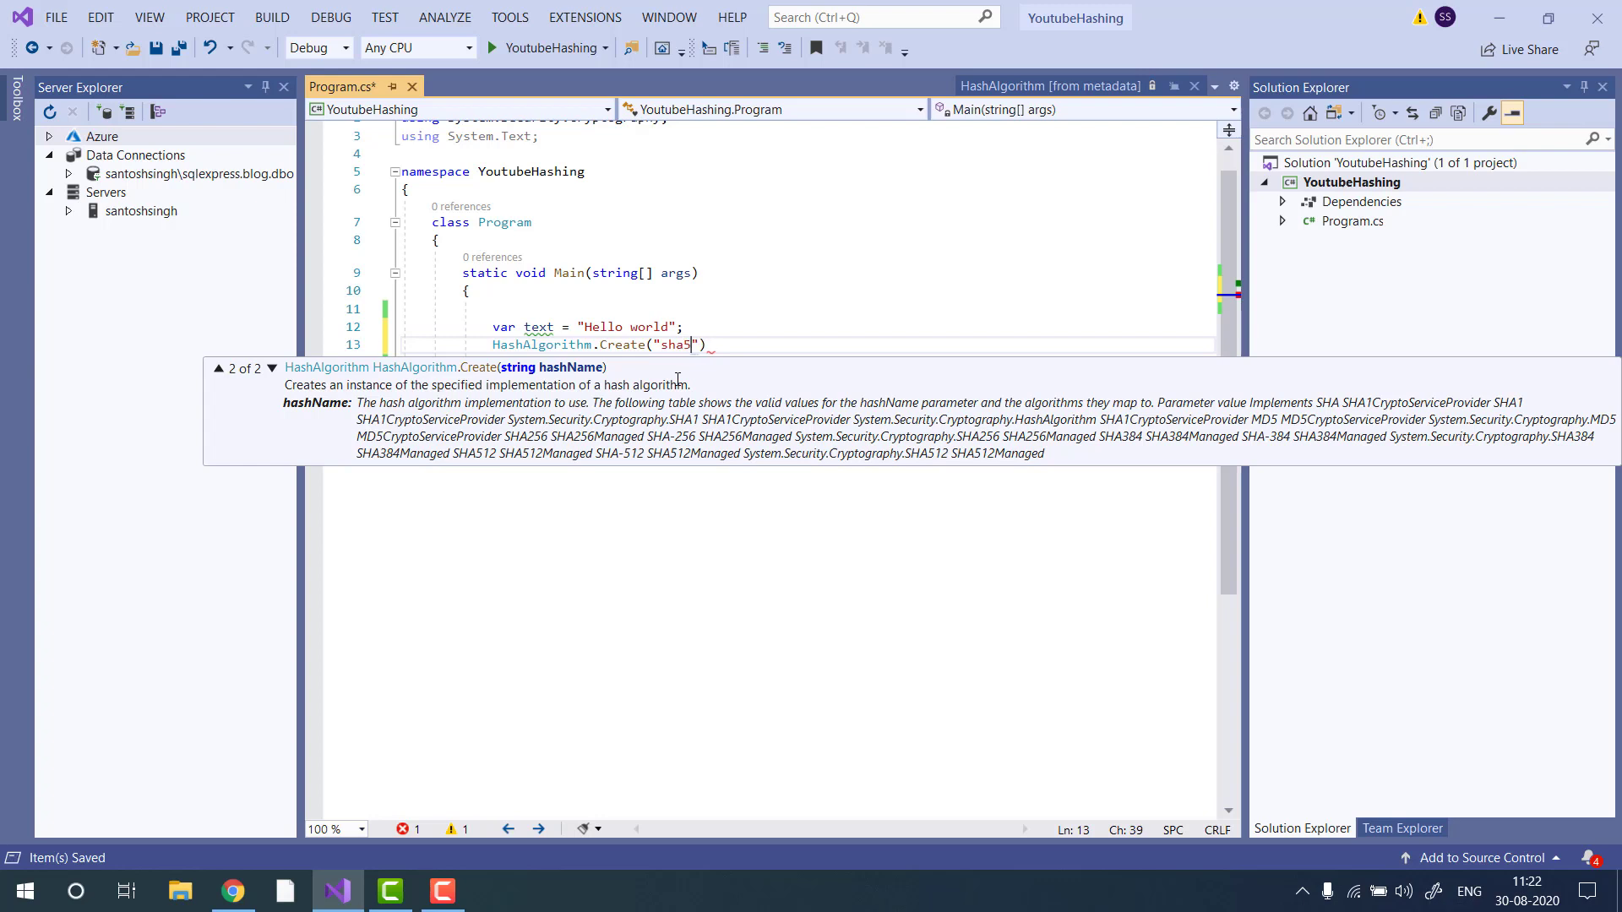
text(12)
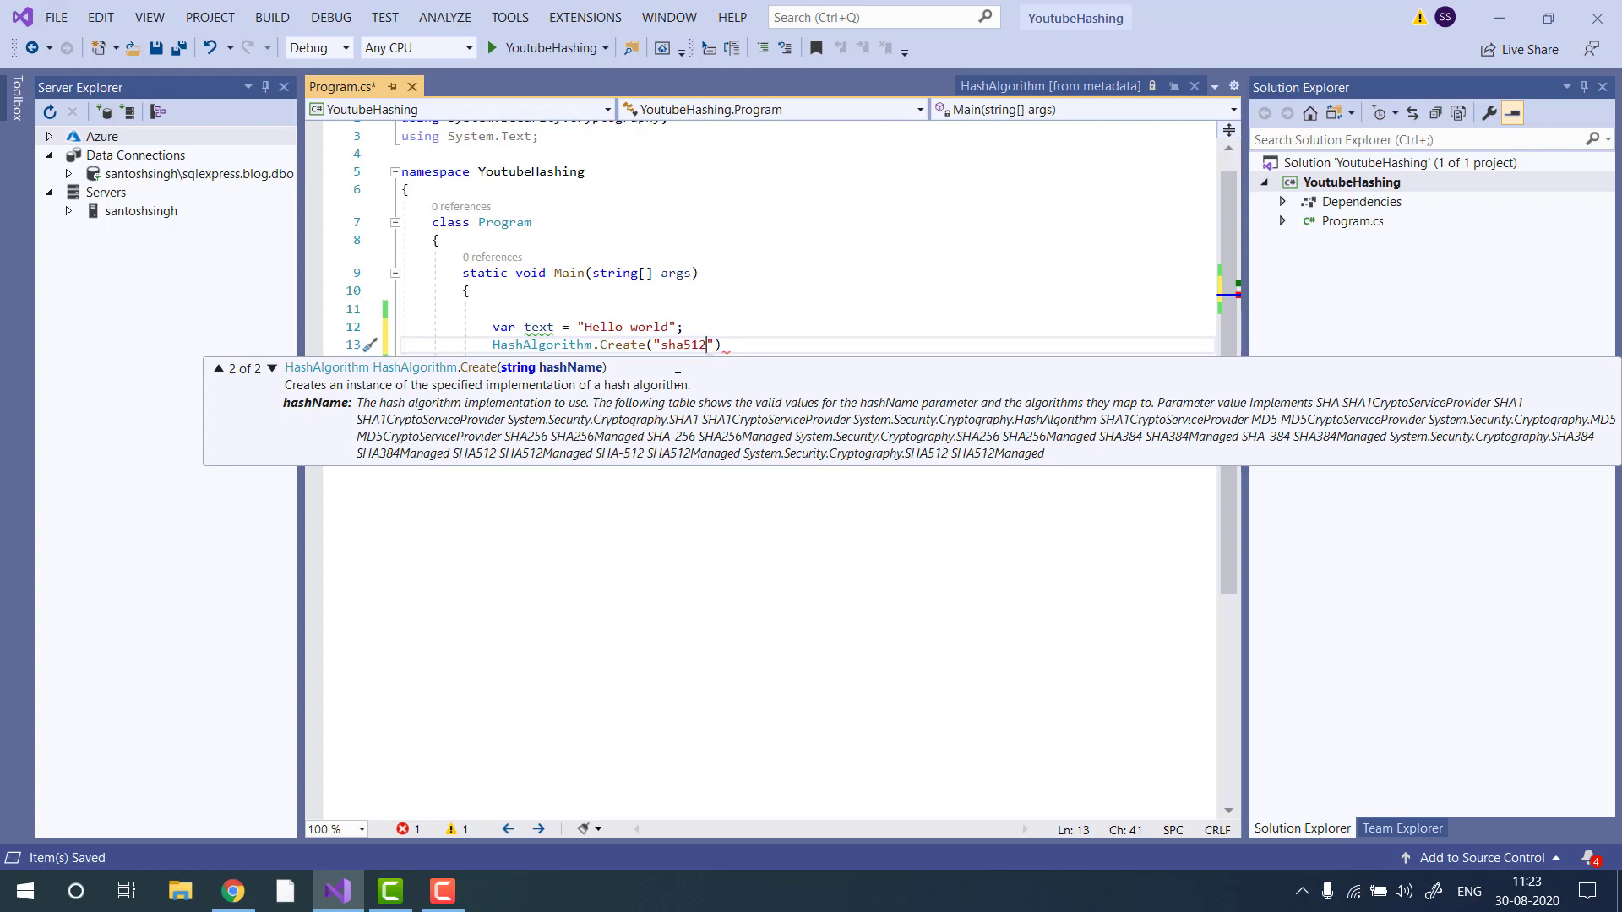
key(Backspace)
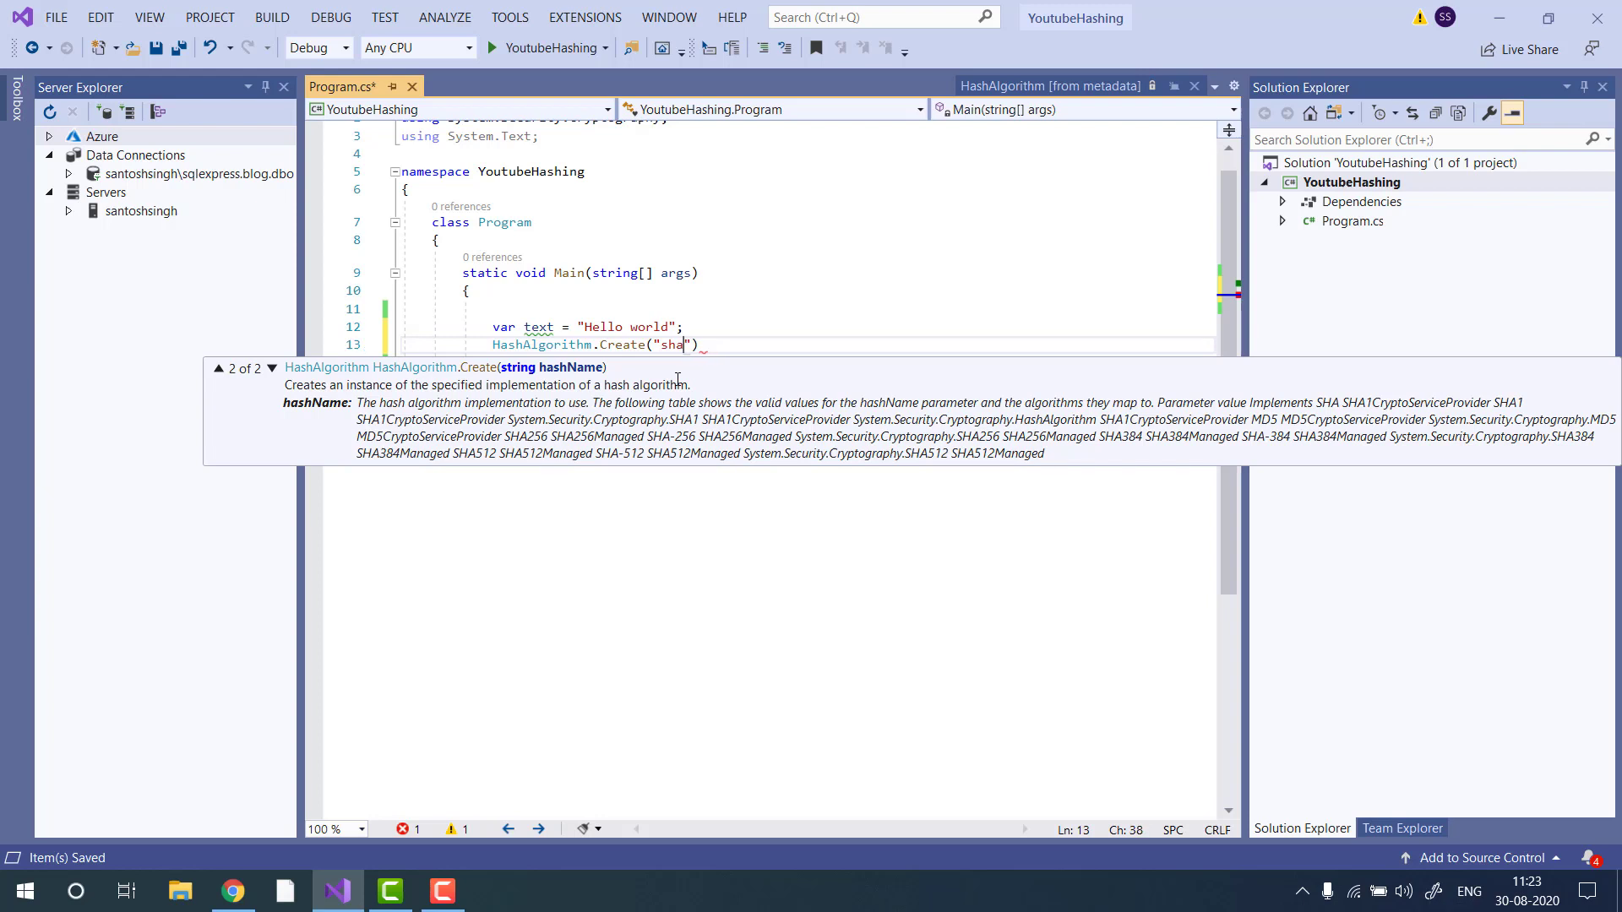
key(Backspace)
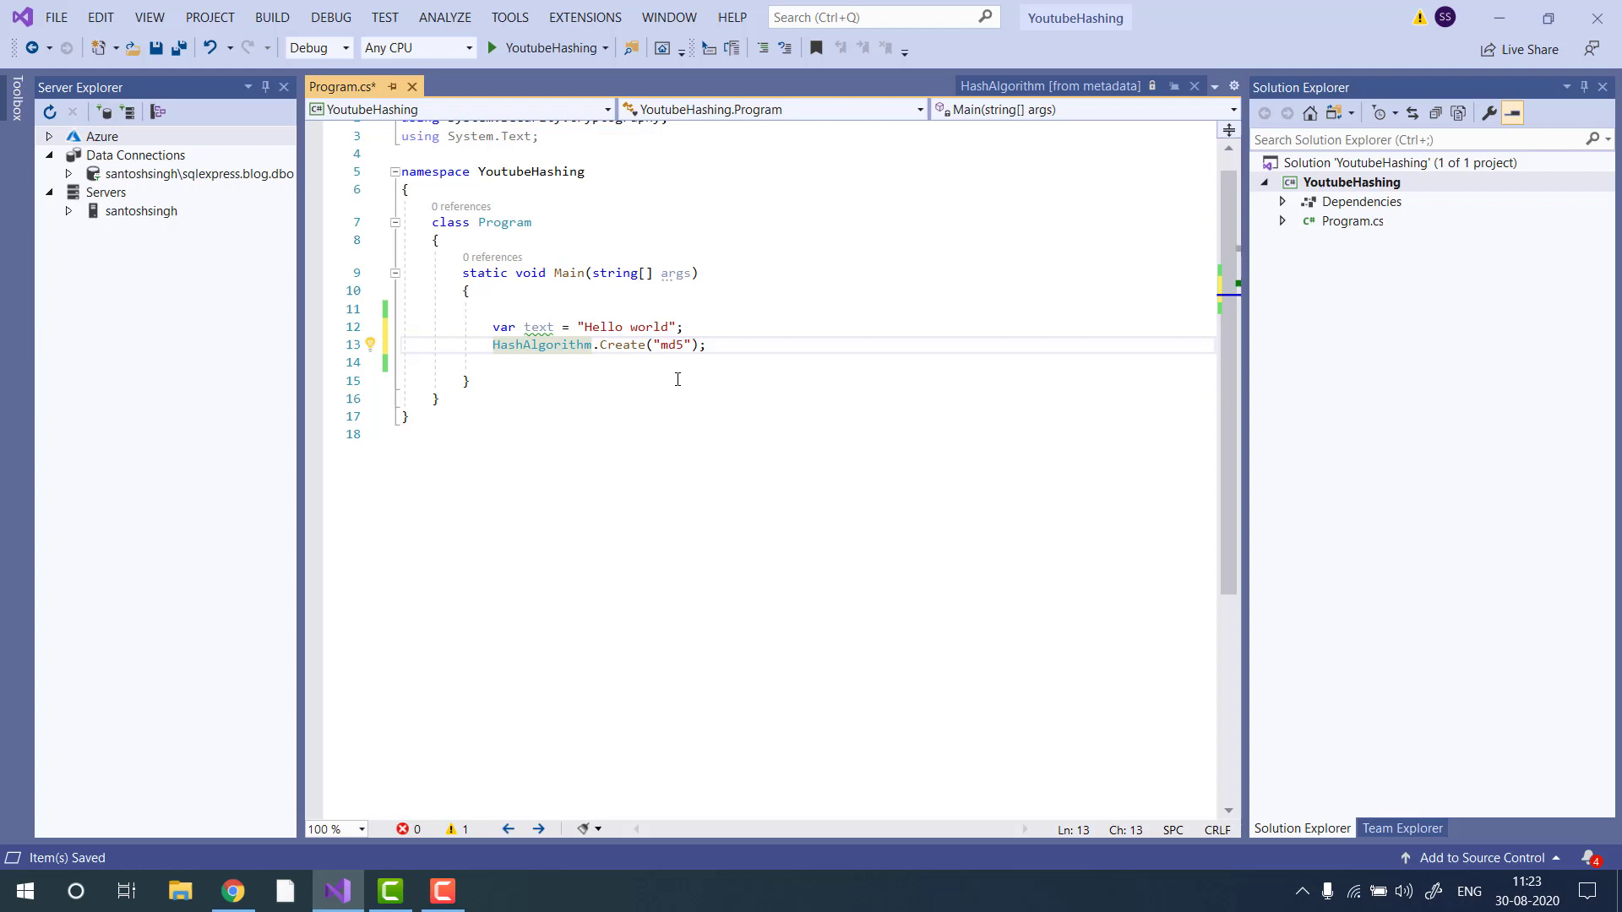
- Assign the algorithm to var algo and add algo.ComputeHash(Encoding.UTF8.GetBytes(text))
text(var)
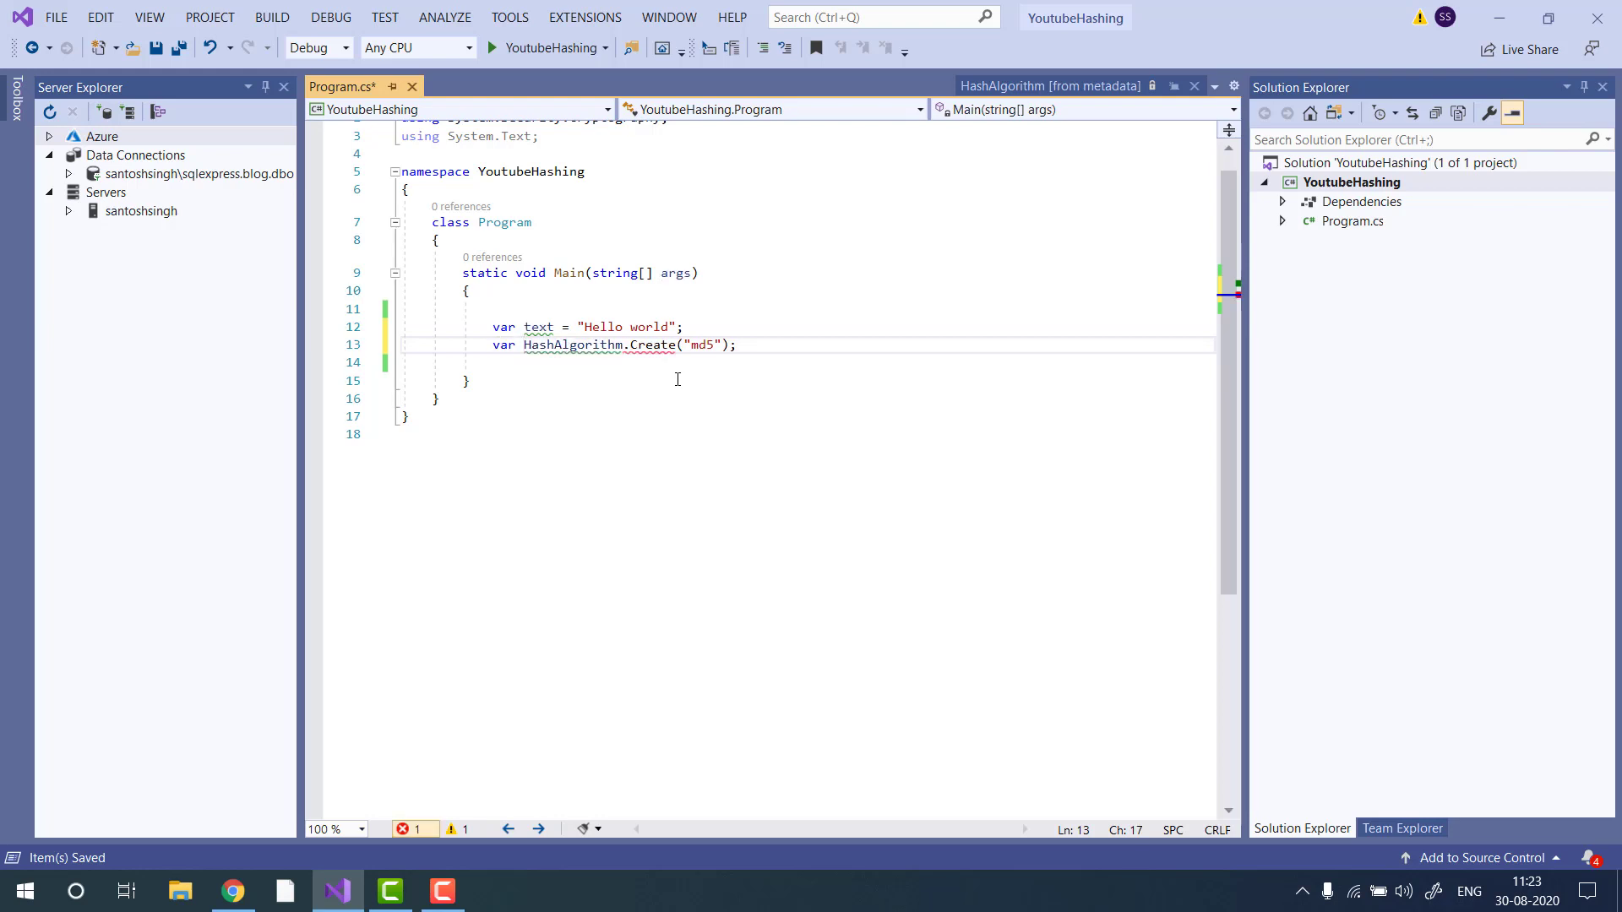
text(algo=)
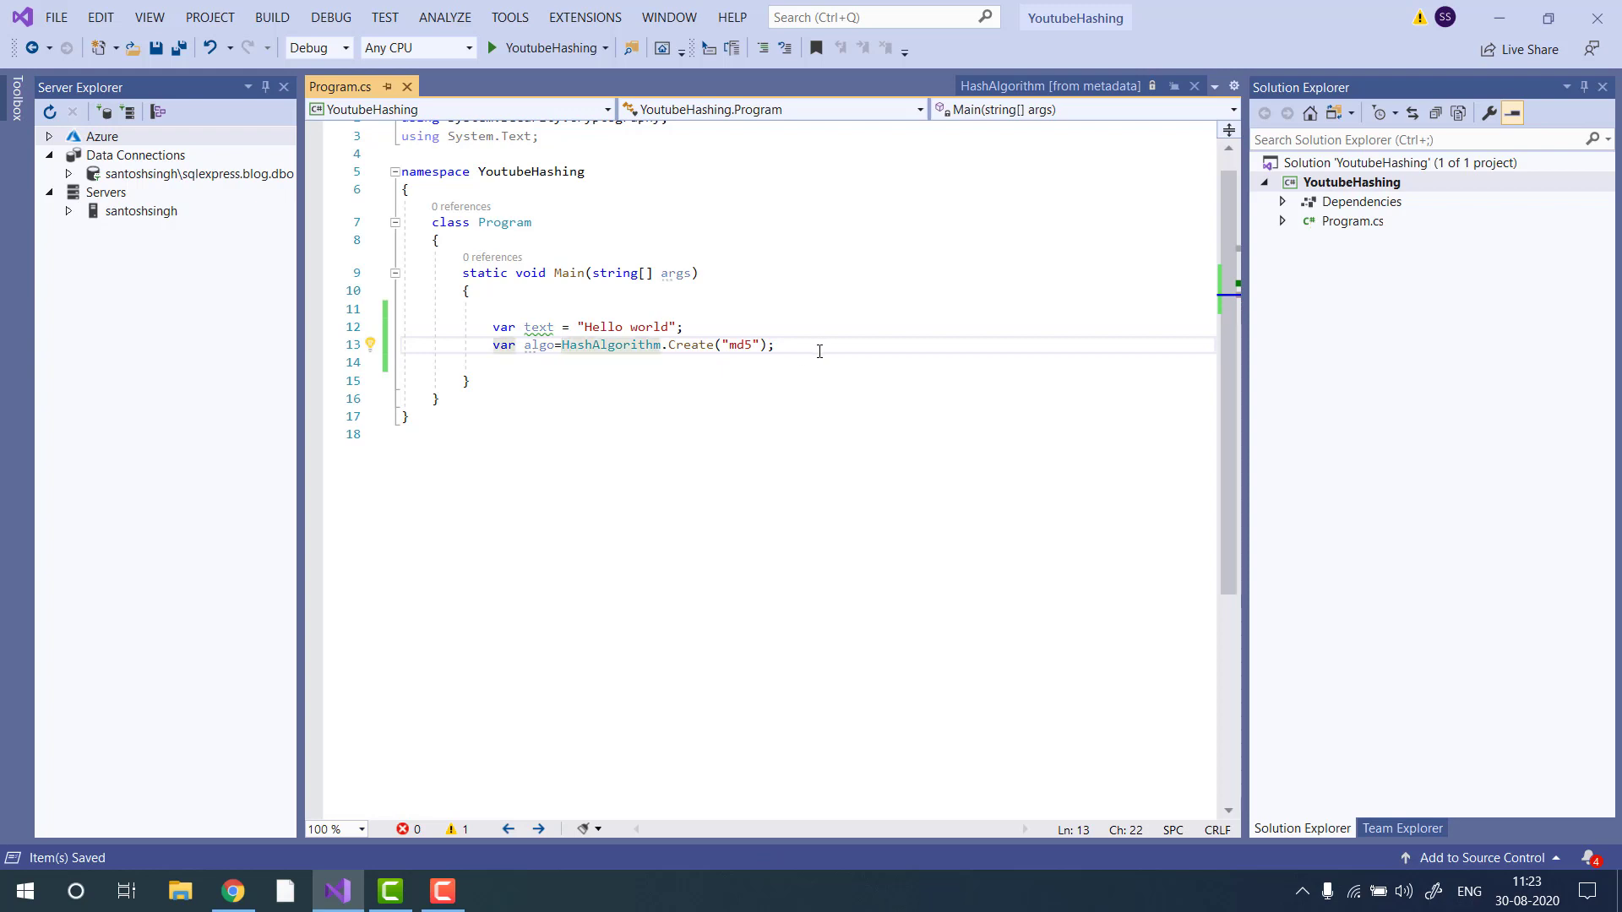
key(Enter)
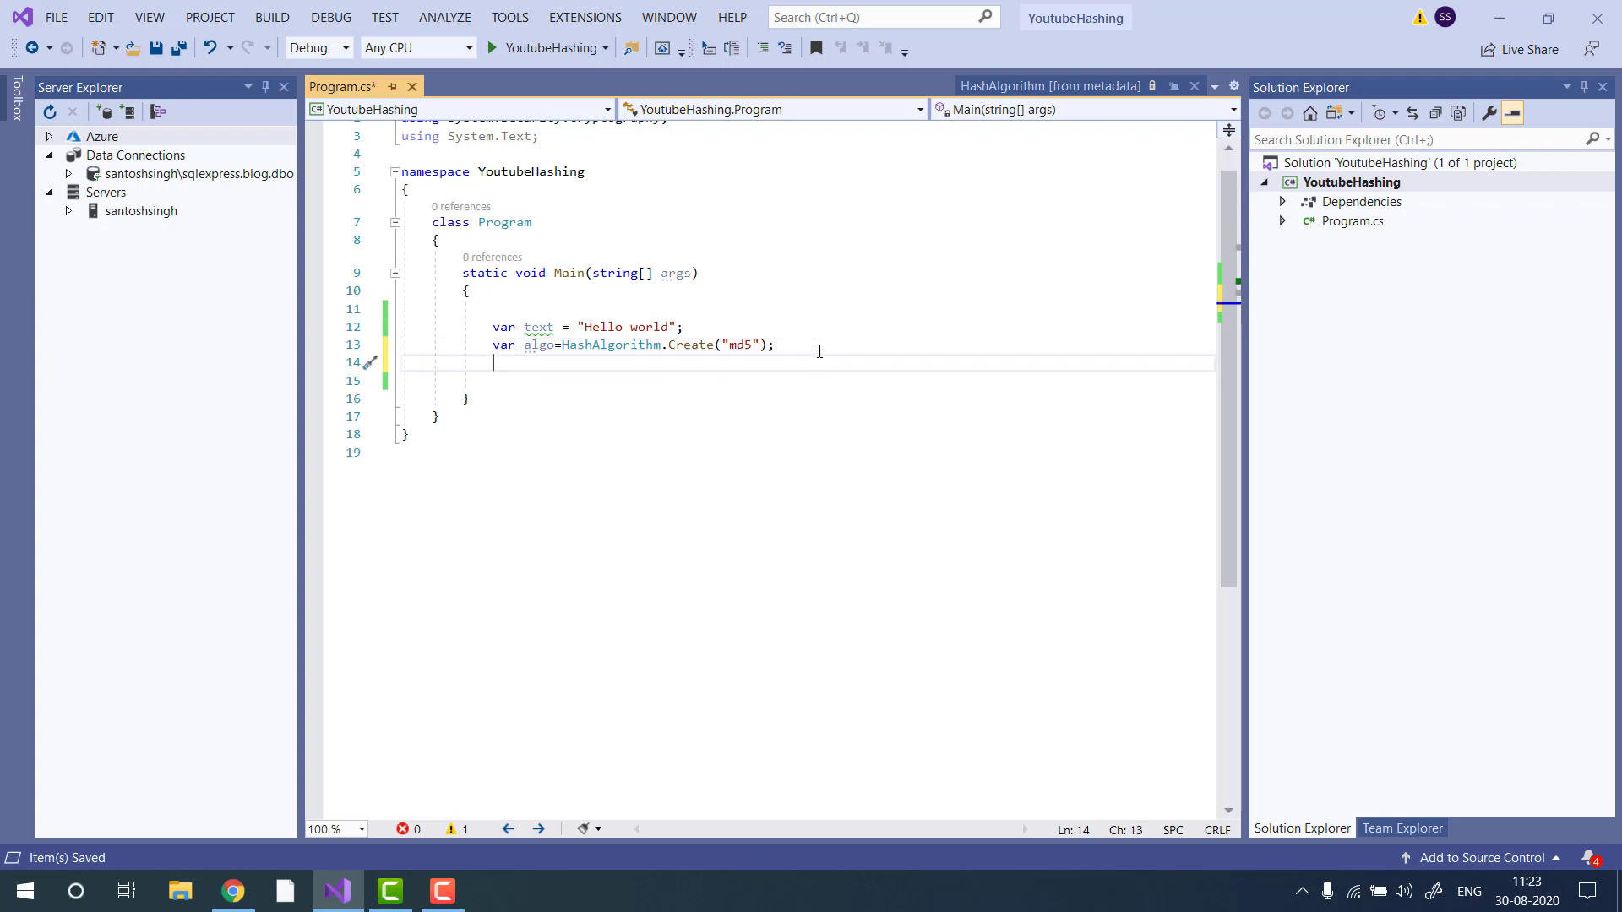
text(algo.c)
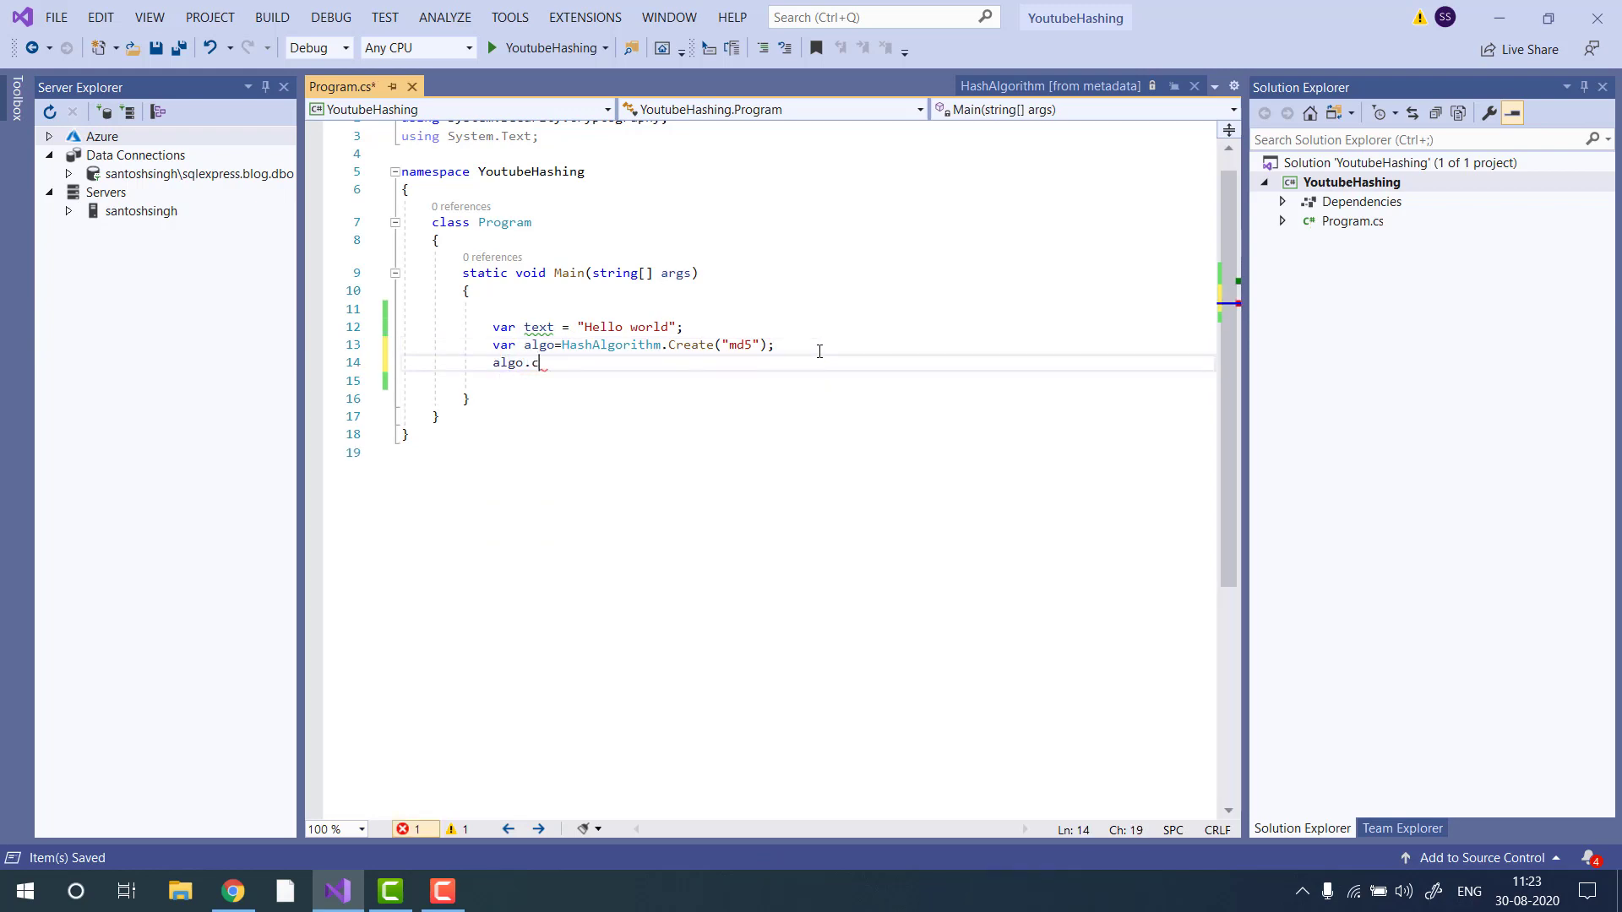
text(omputeHash())
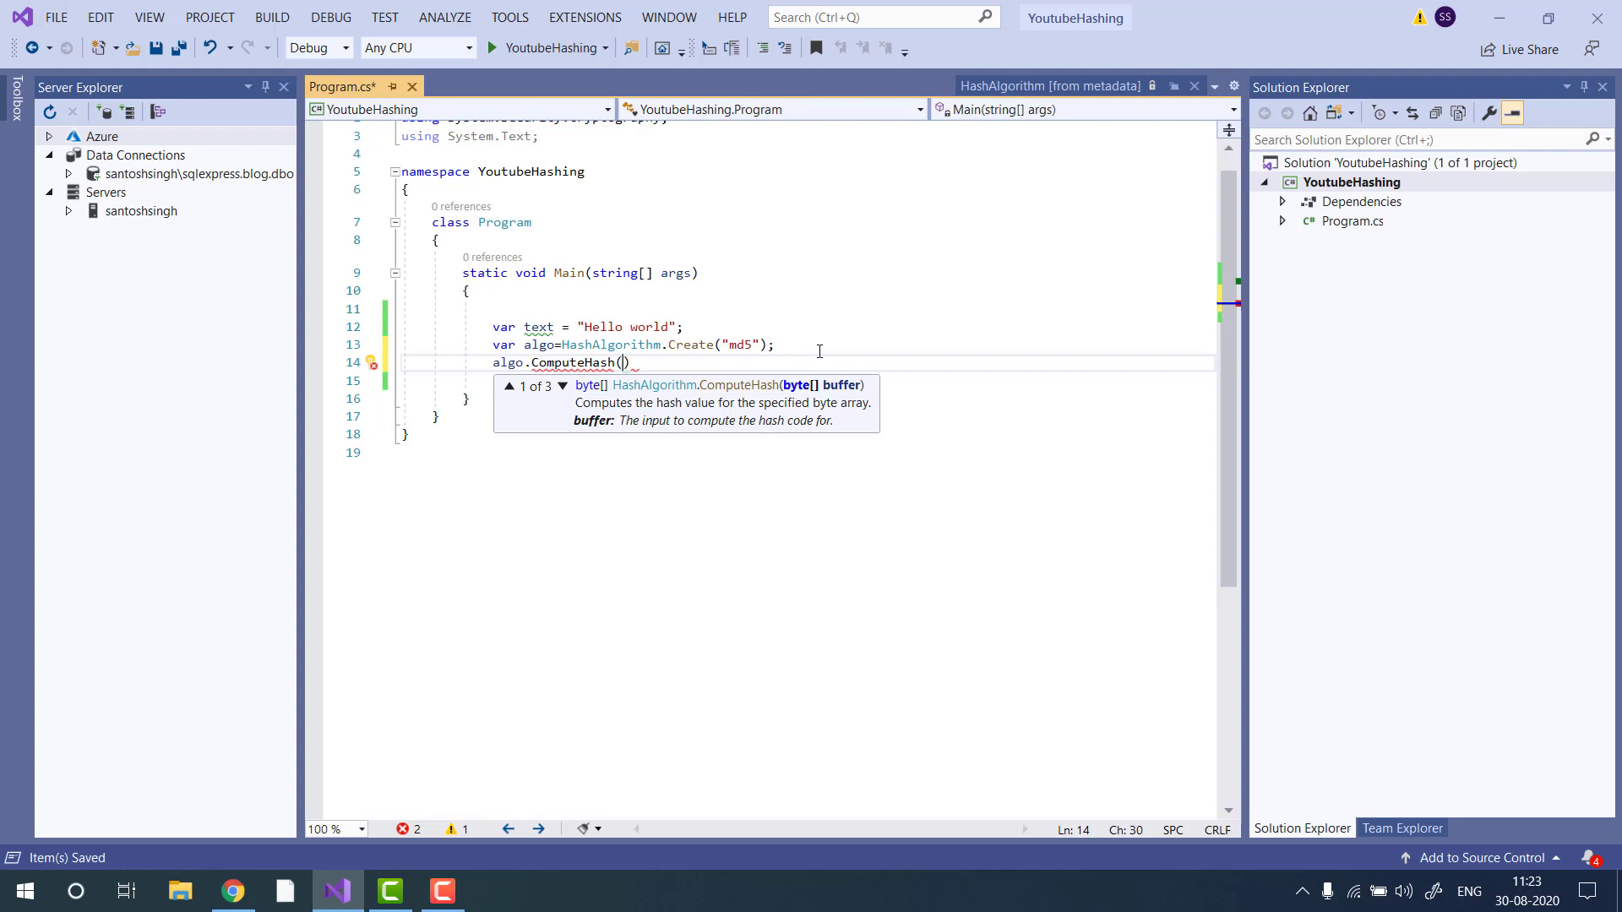
text(E)
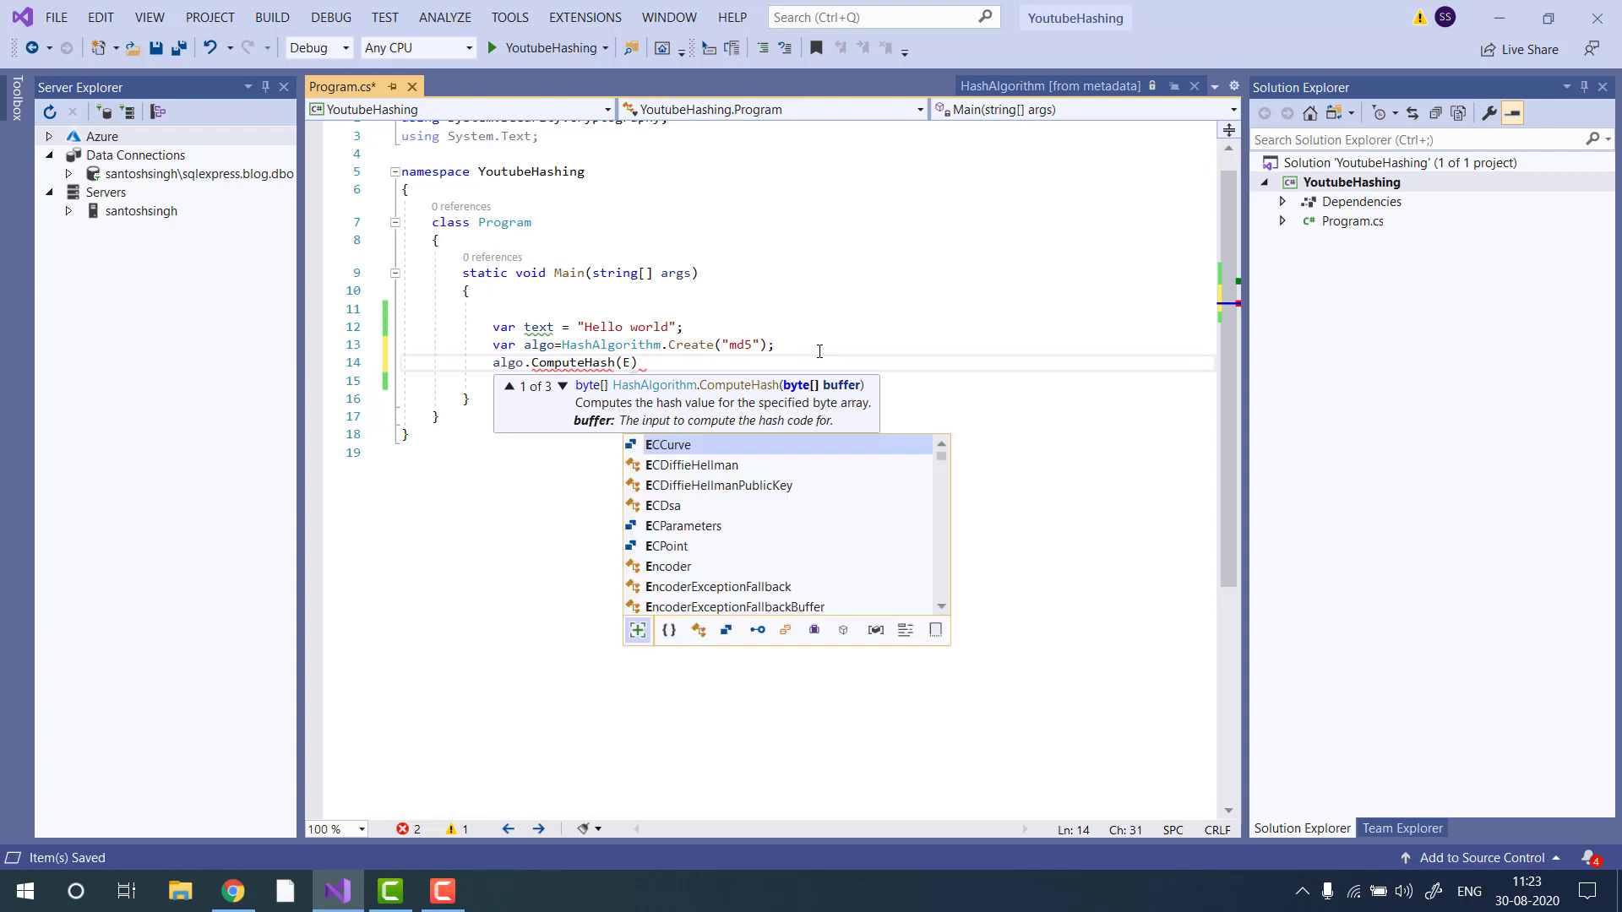
text(ncoding)
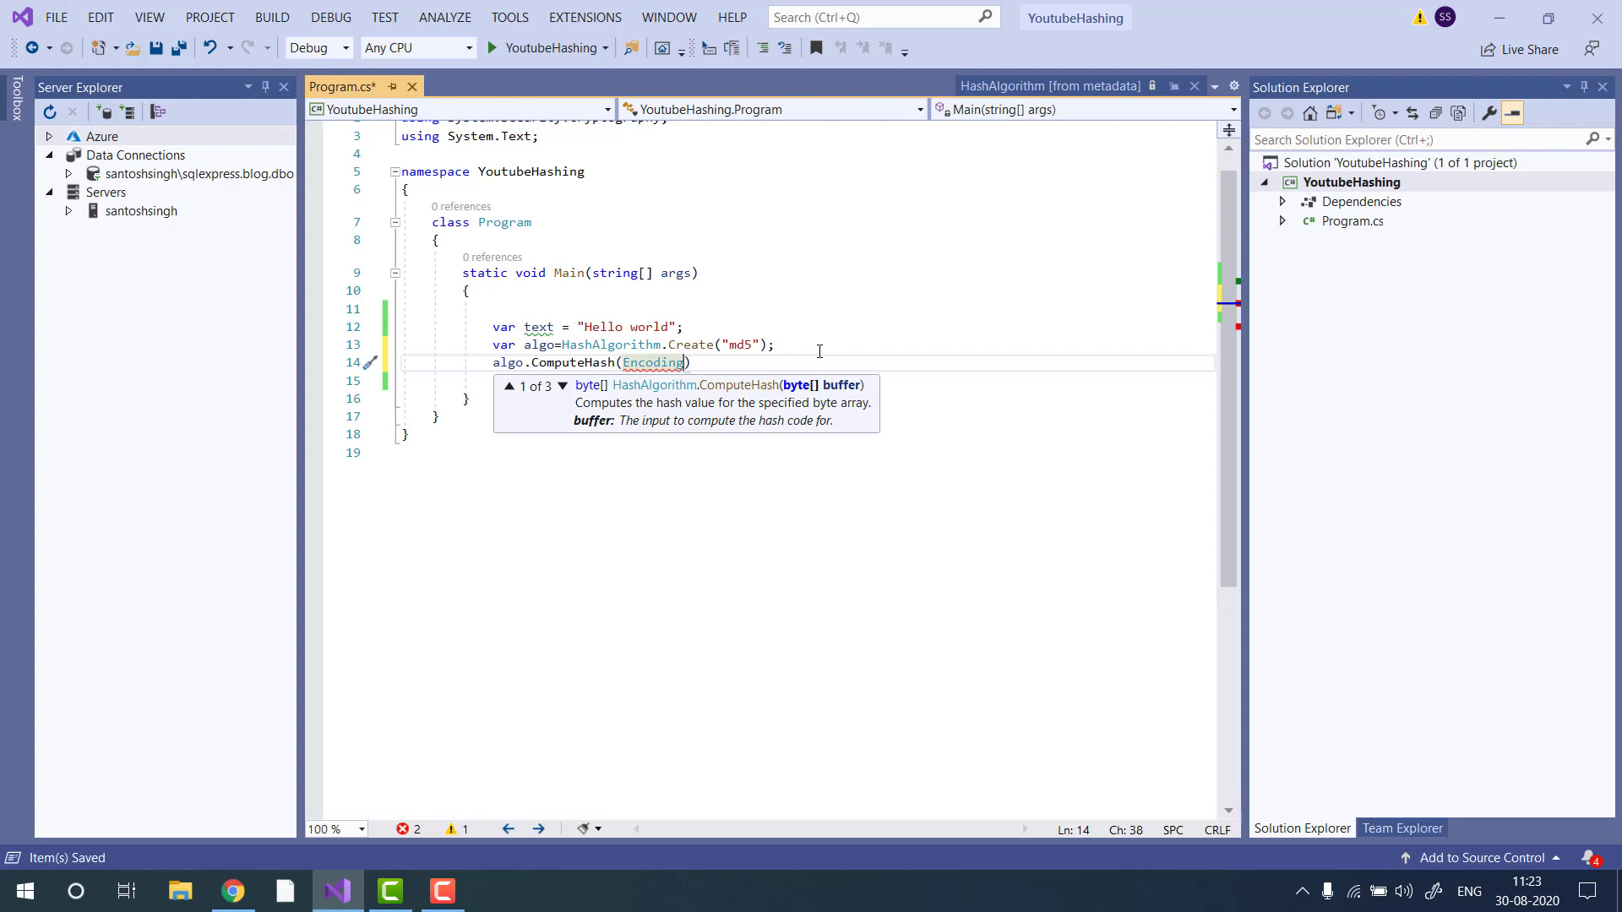
text(.)
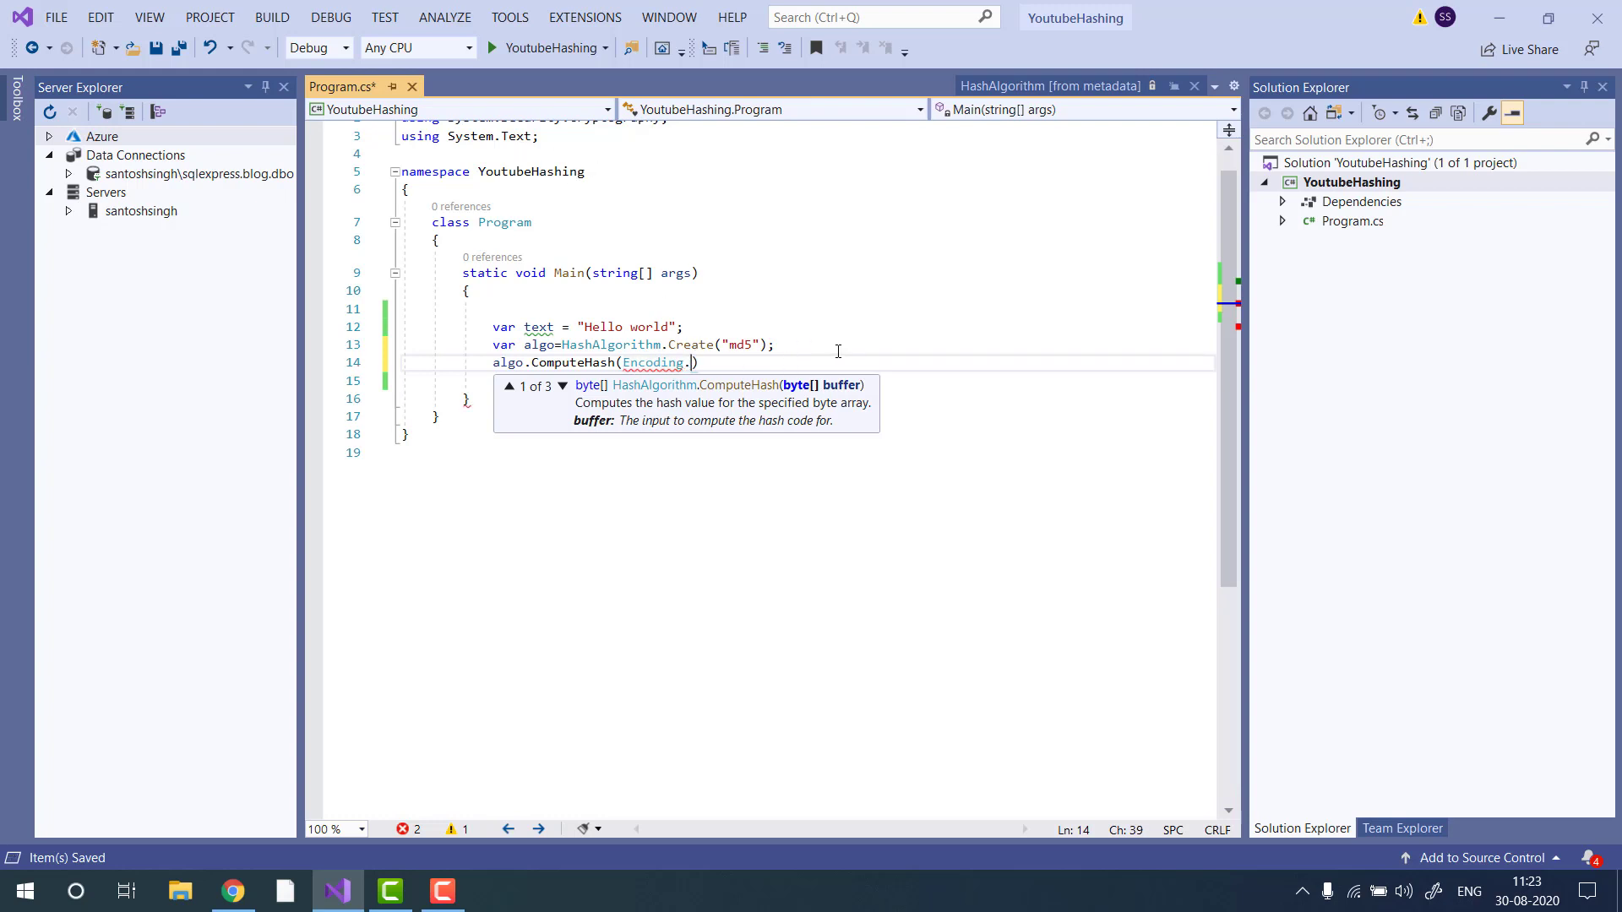
text(UTF8.get)
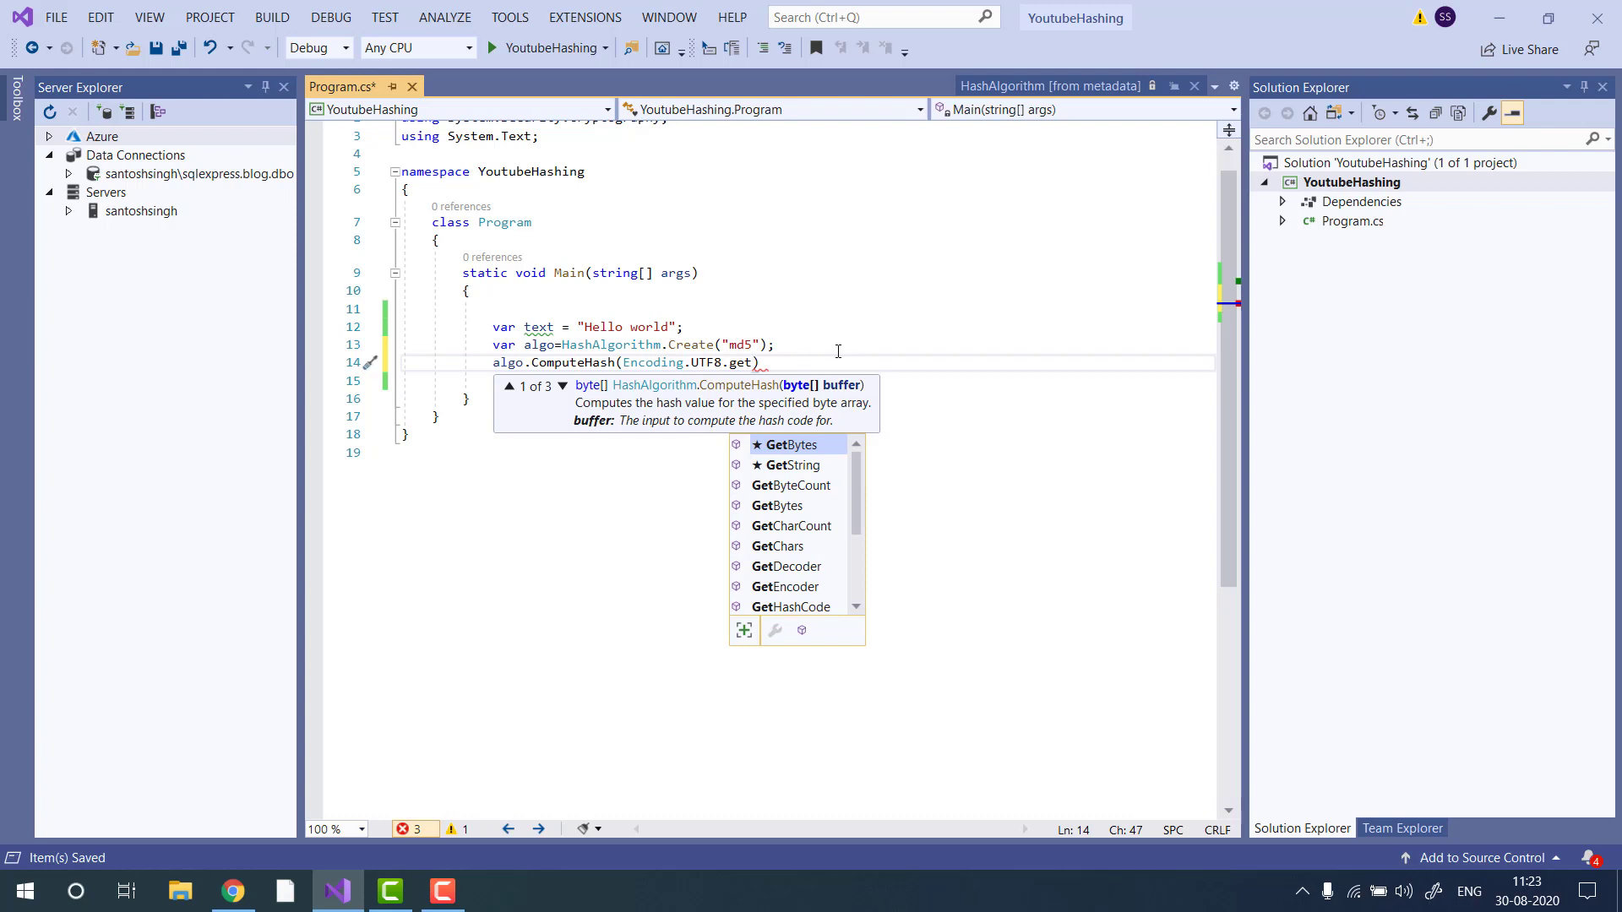
text(GetBytes())
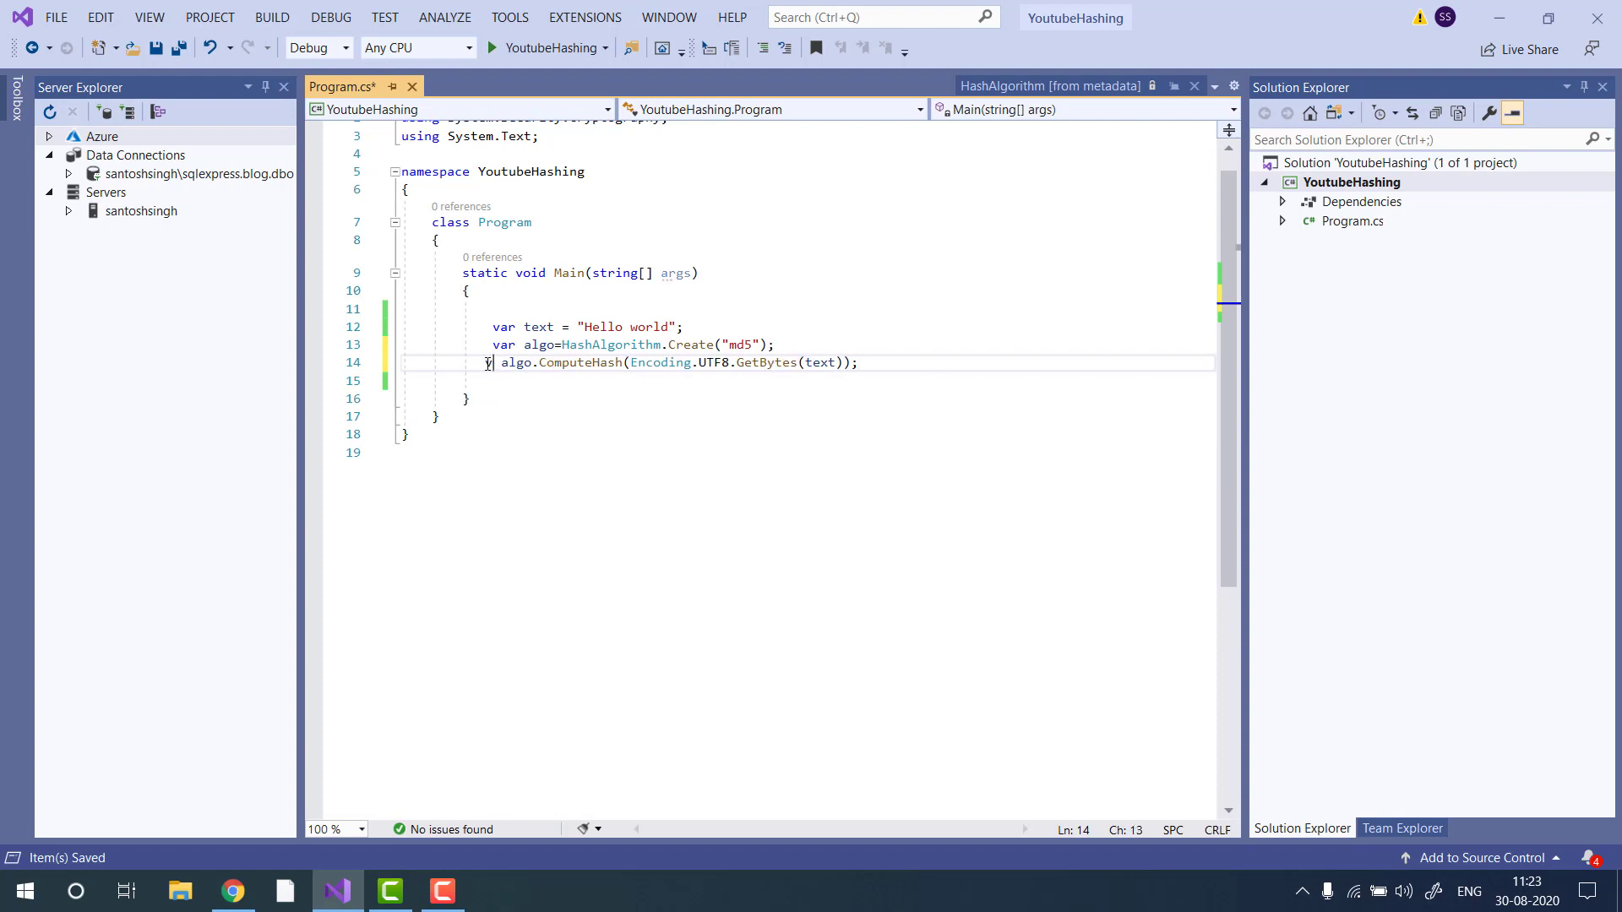
- Store var hash, convert it with BitConverter.ToString into output, print it, and save
text(var hash)
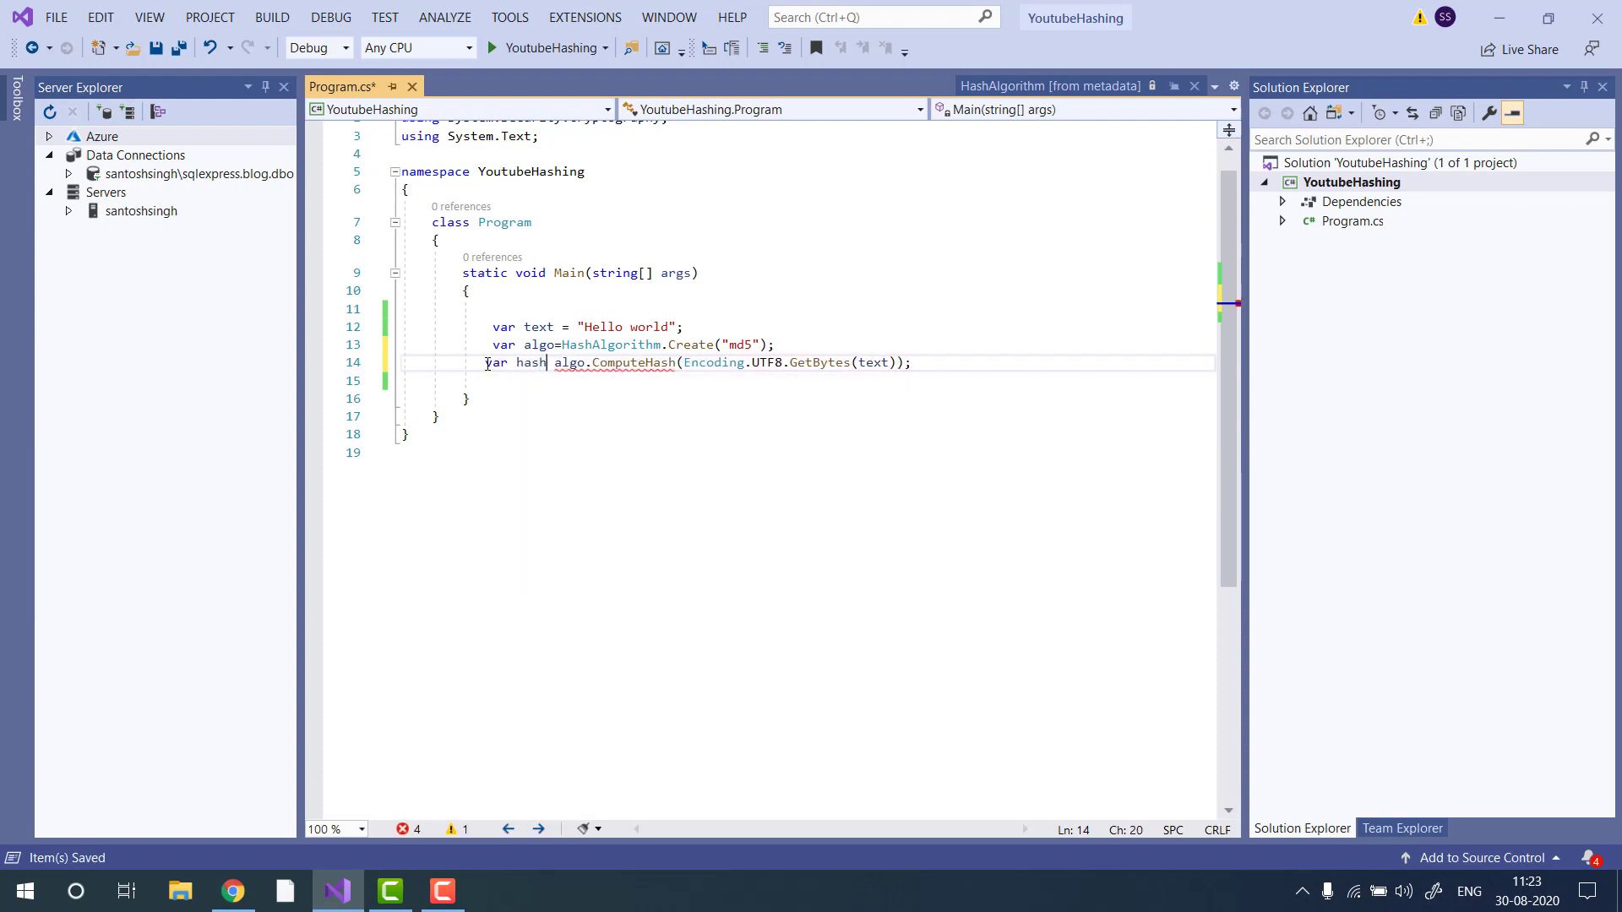
text(=)
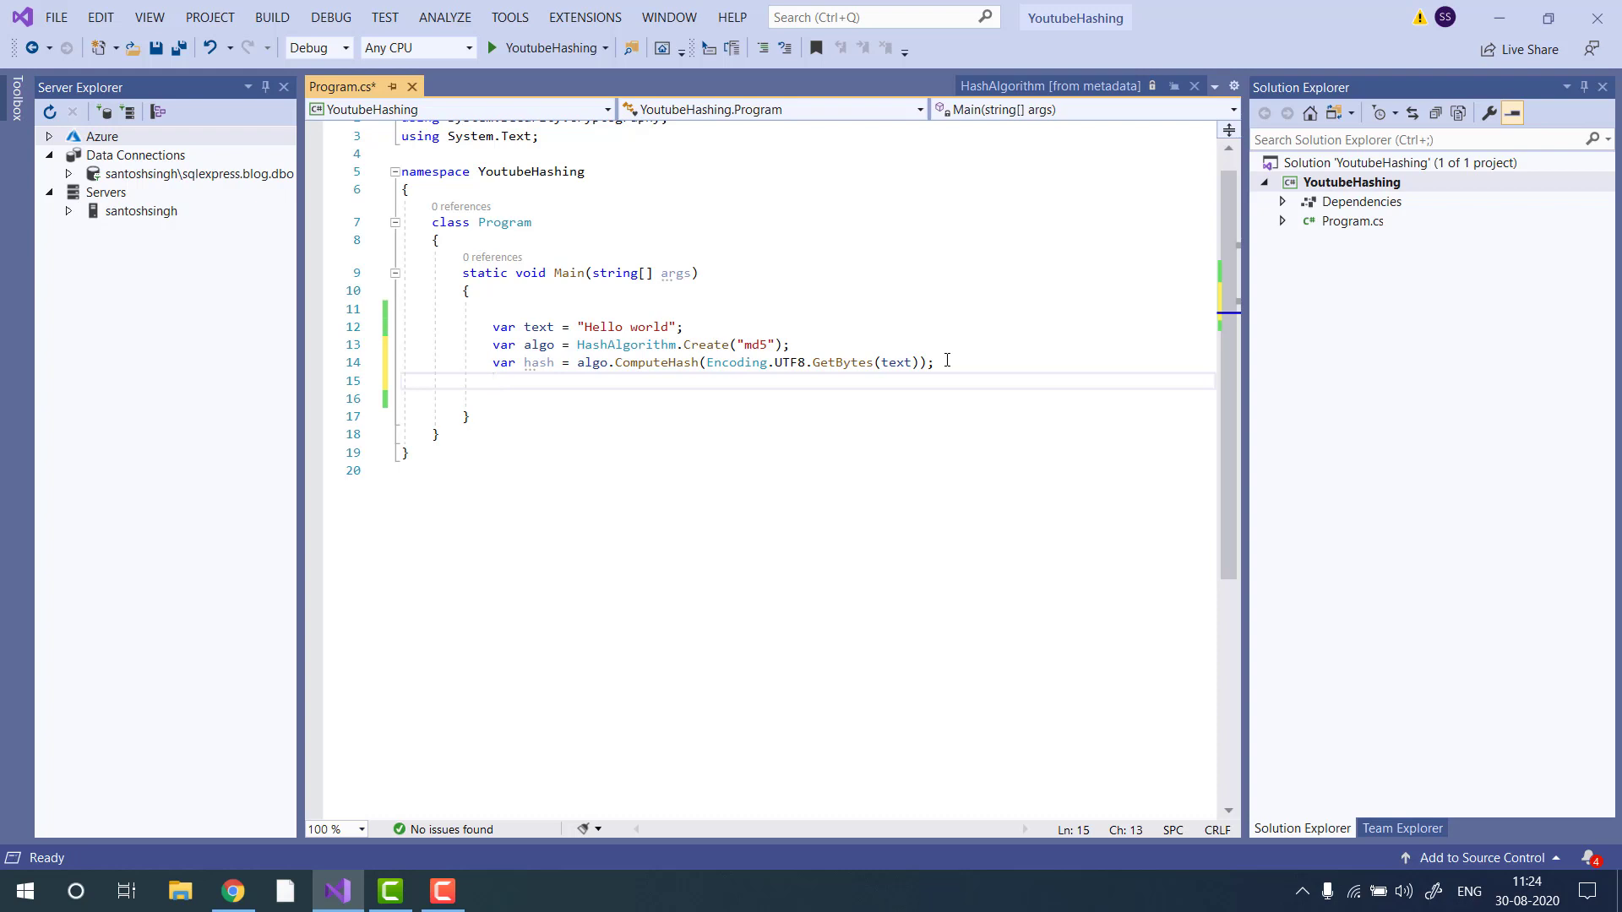
text(var string)
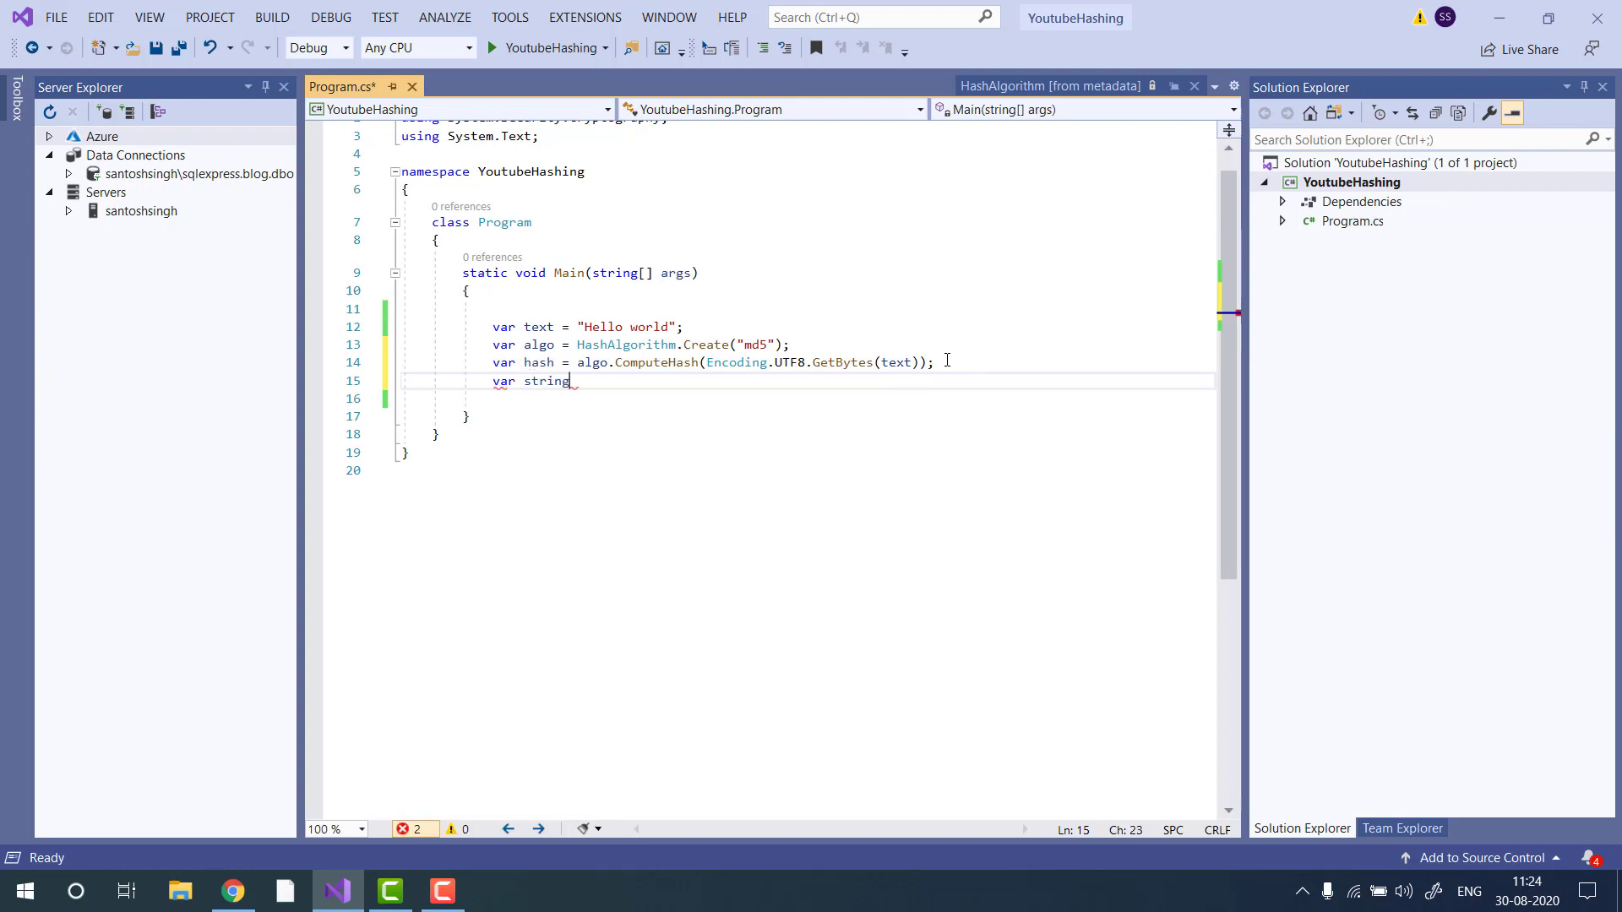
text(=BitC)
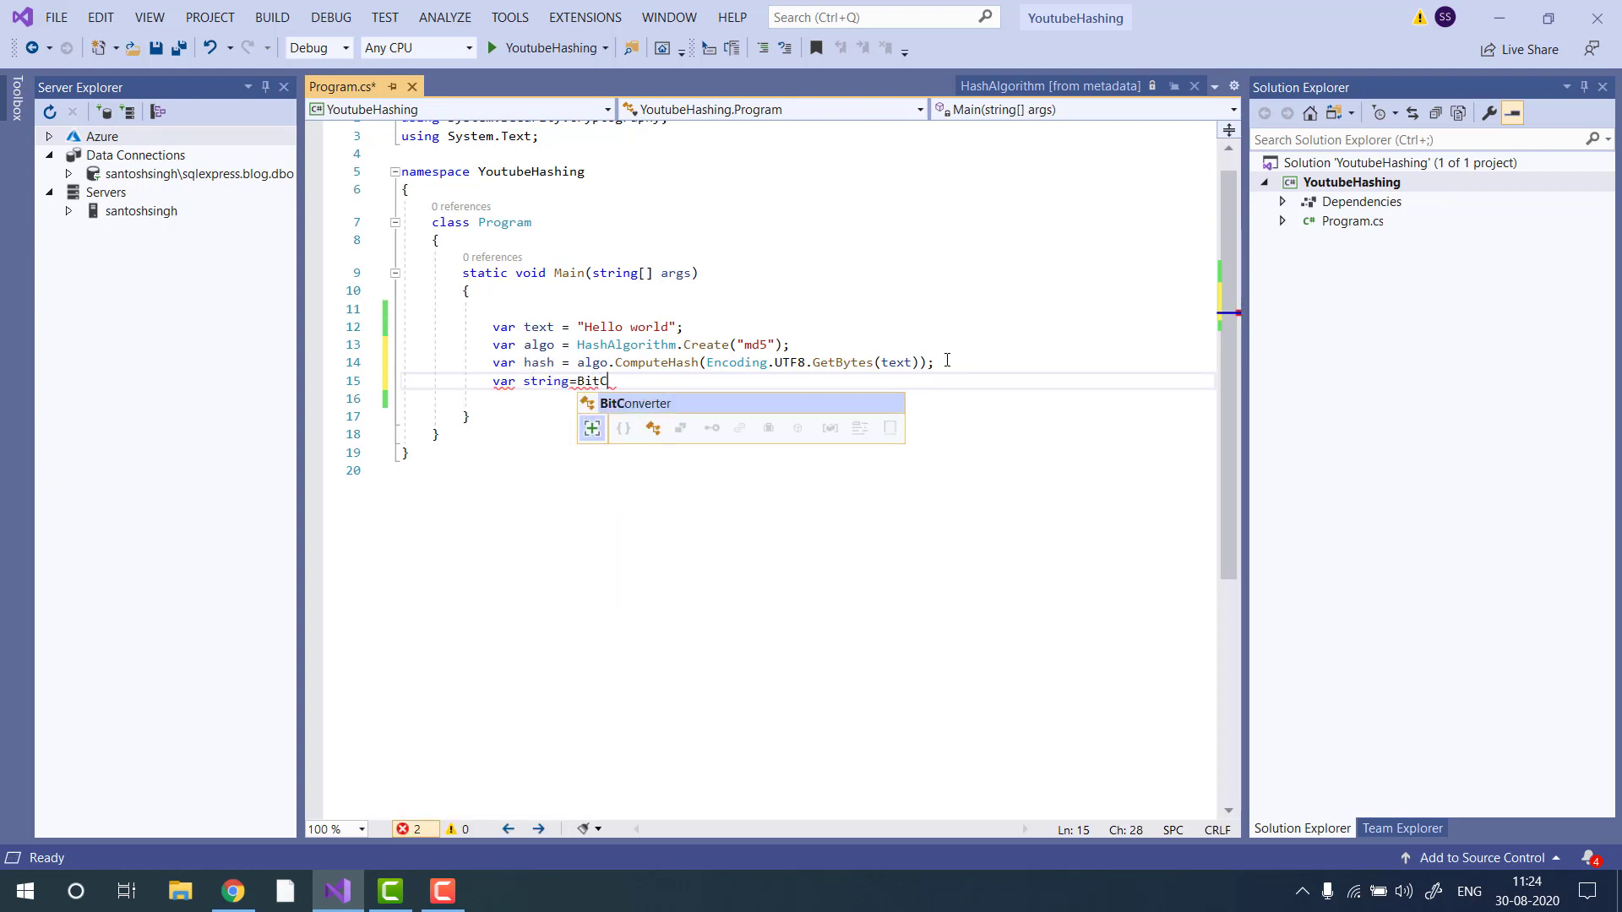
text(onverter.tostring()
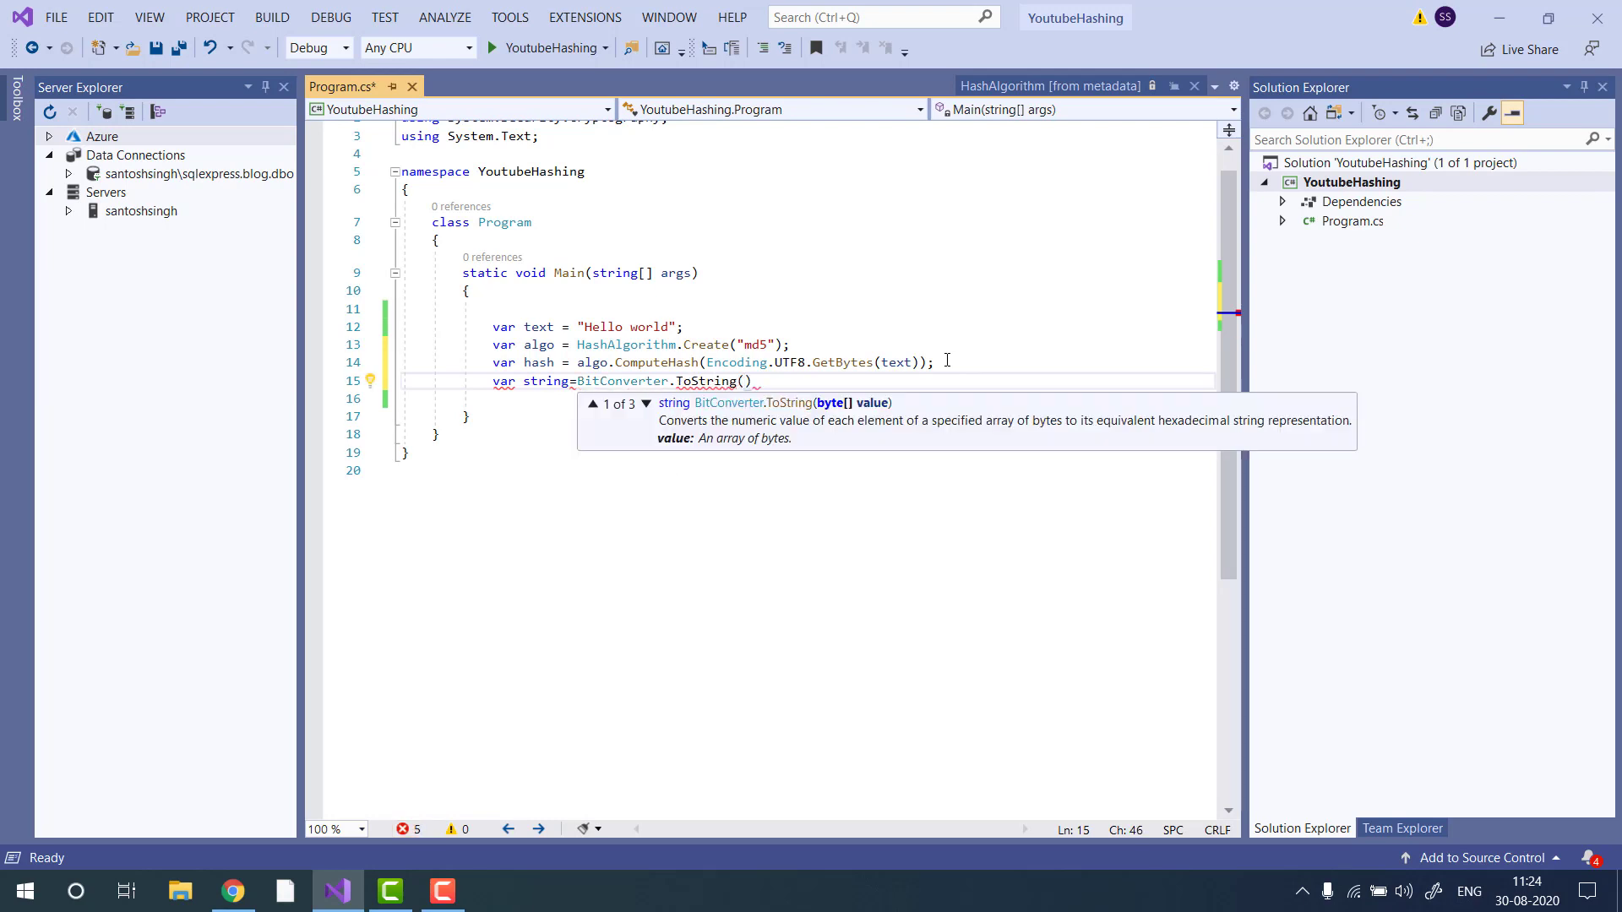
text(hash))
click(807, 399)
text(cw)
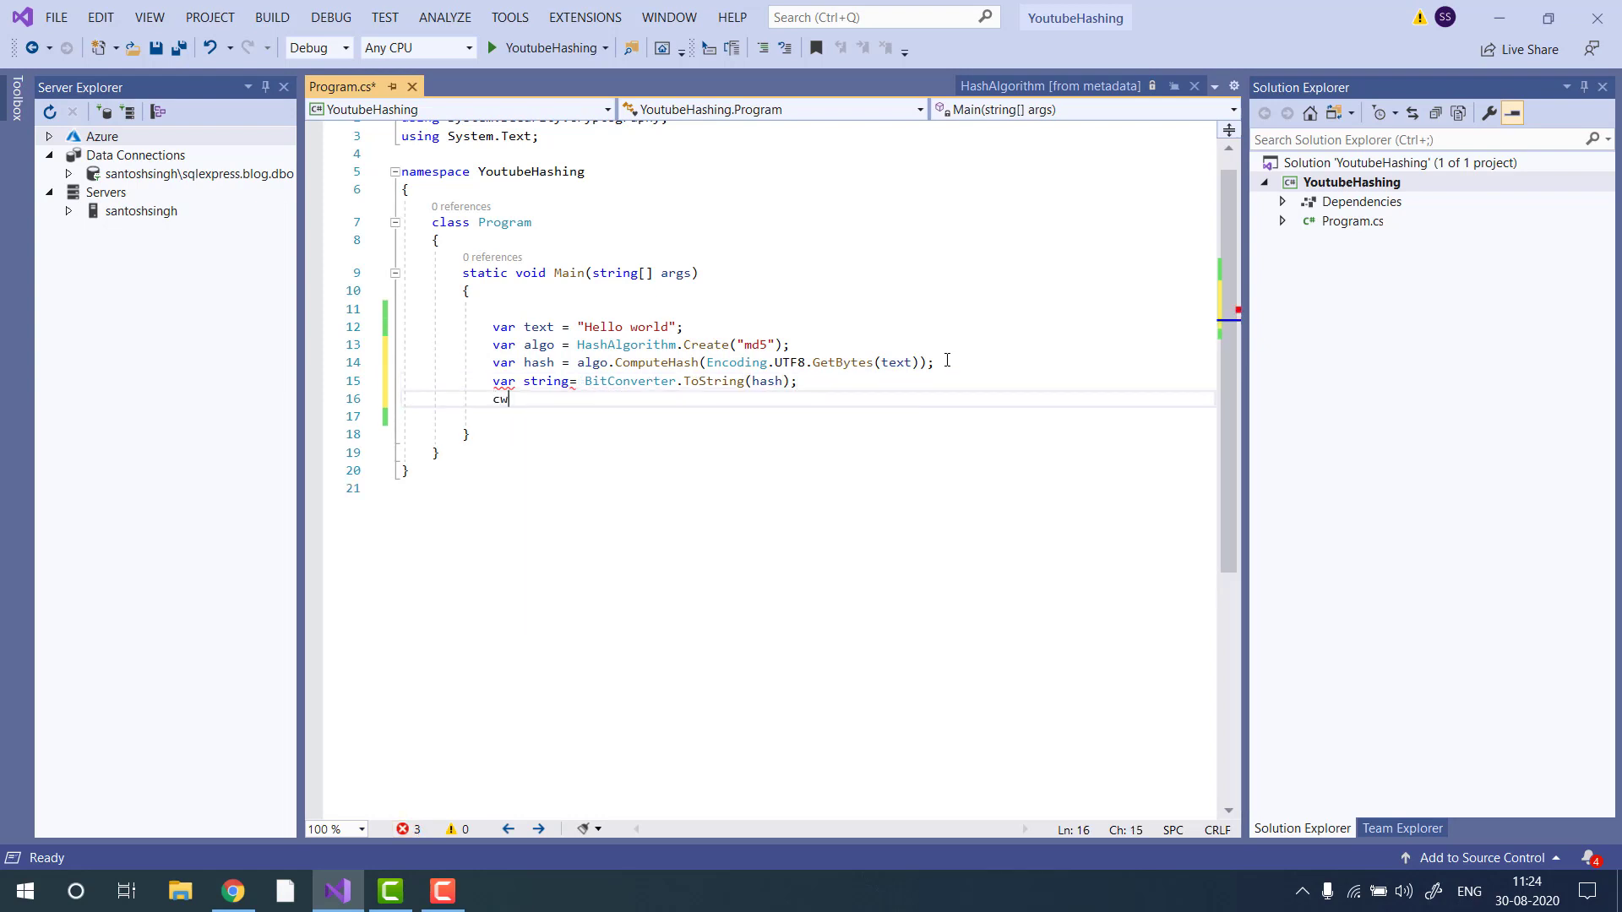
text(onsole.WriteLine(strin);)
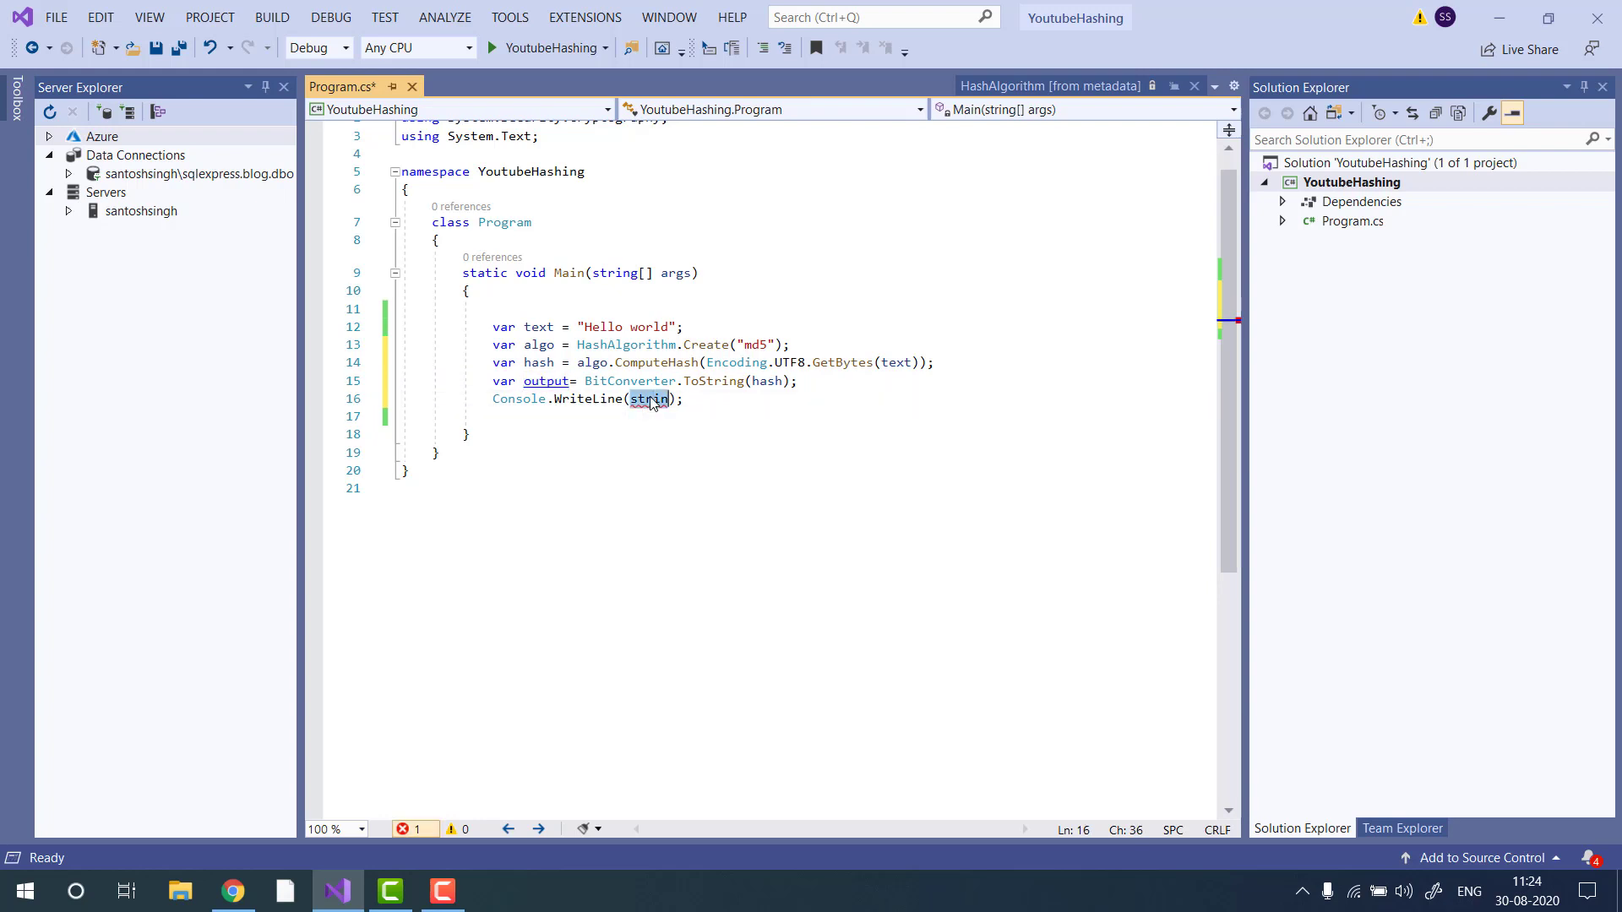
key(ctrl+s)
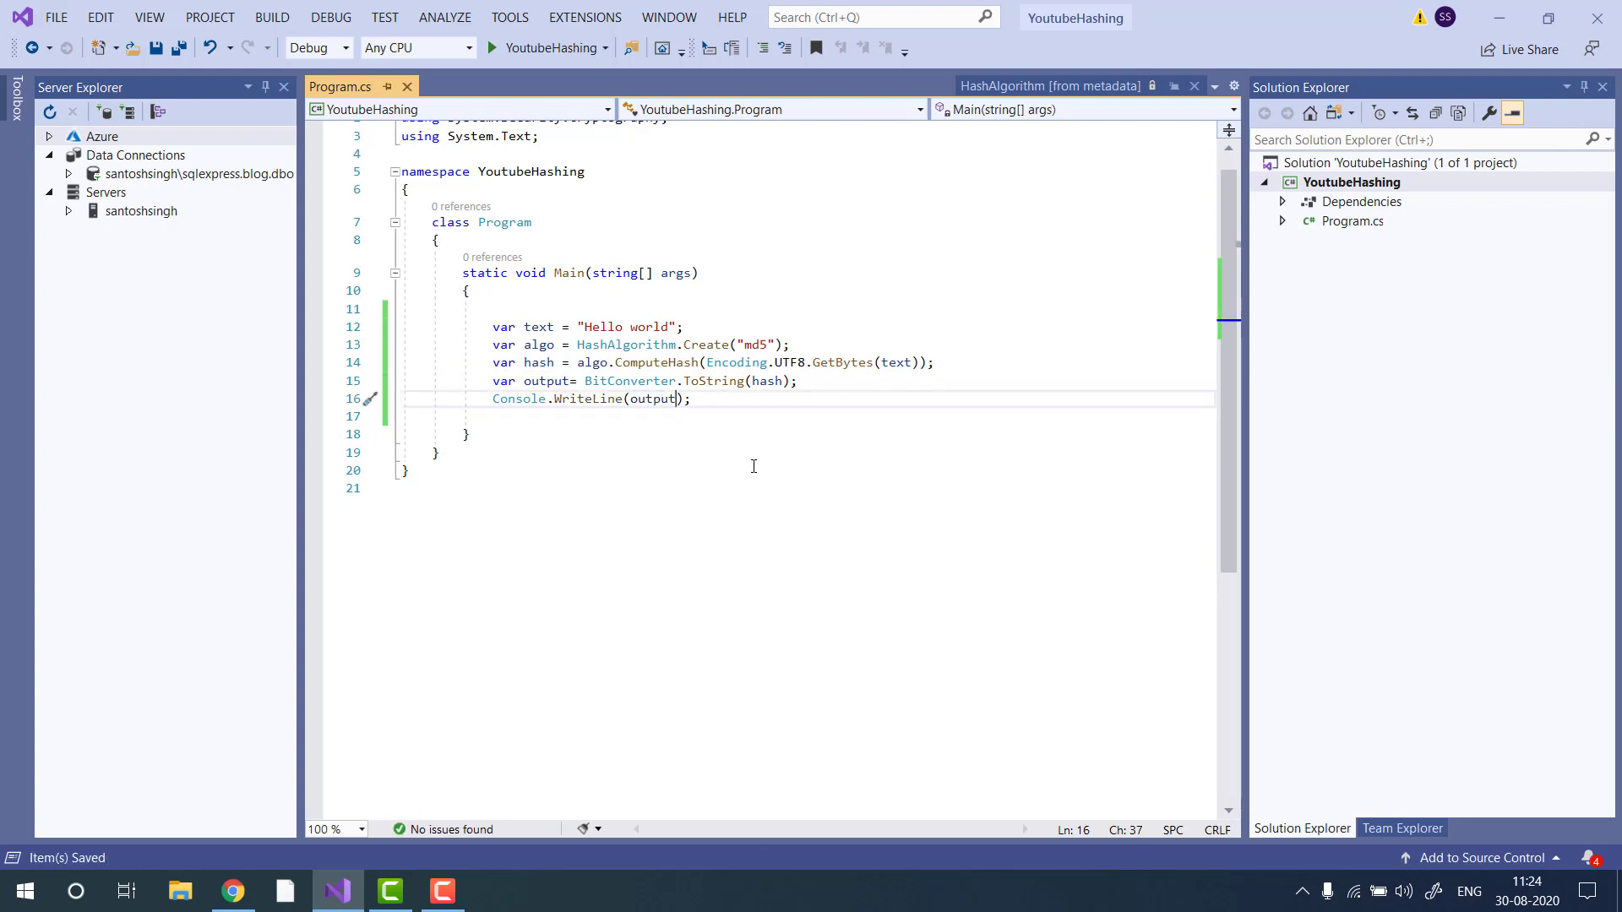
double_click(546, 381)
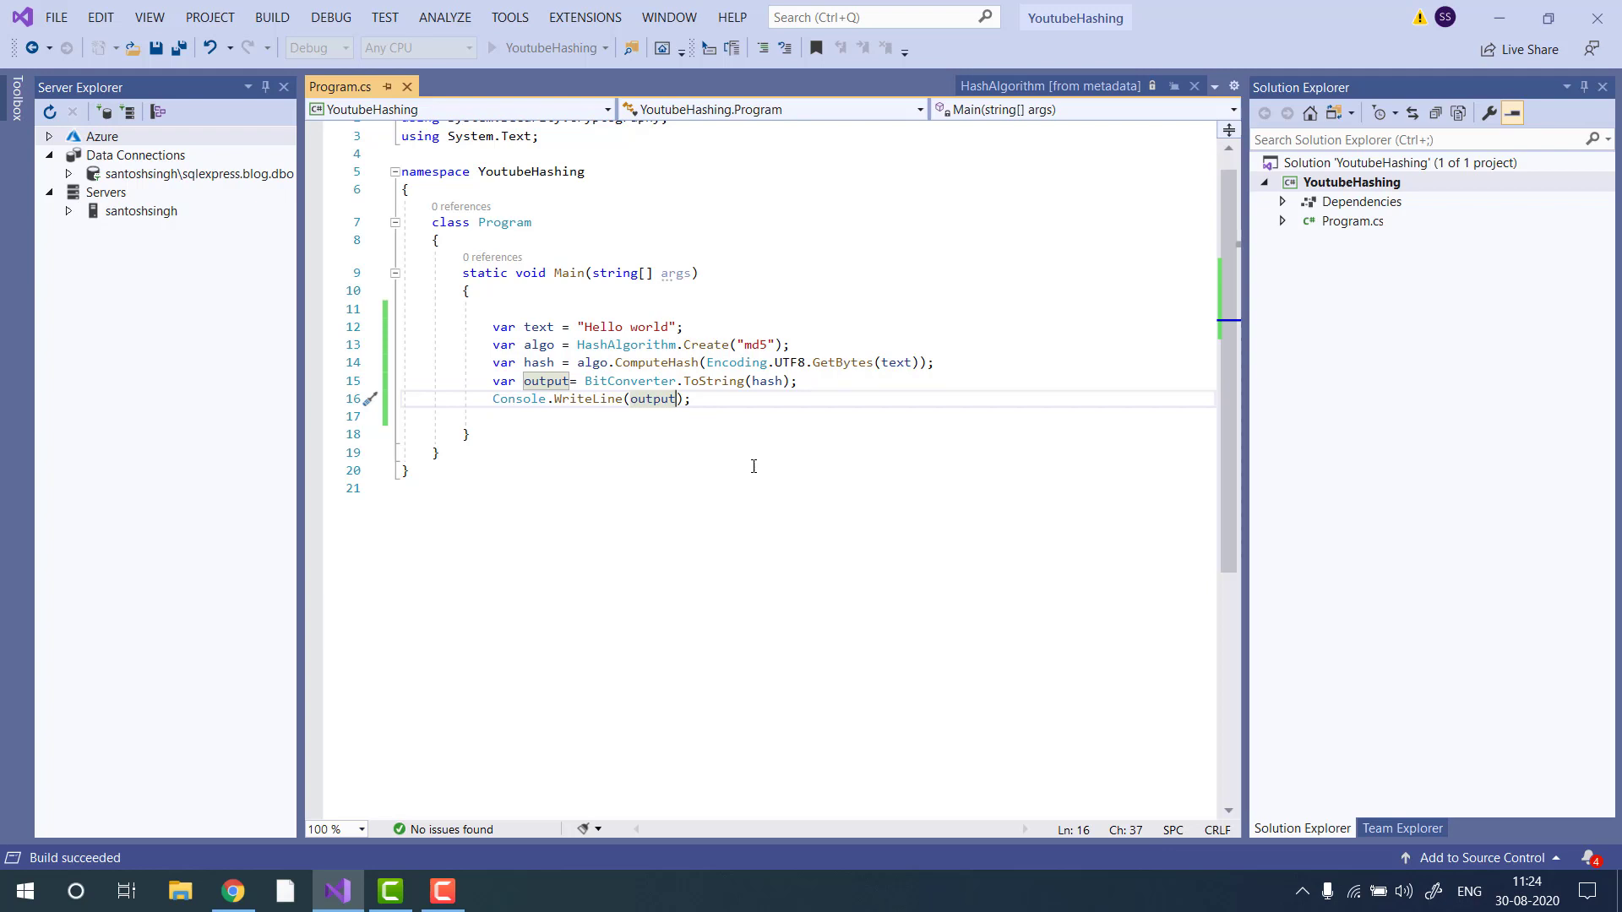
click(493, 48)
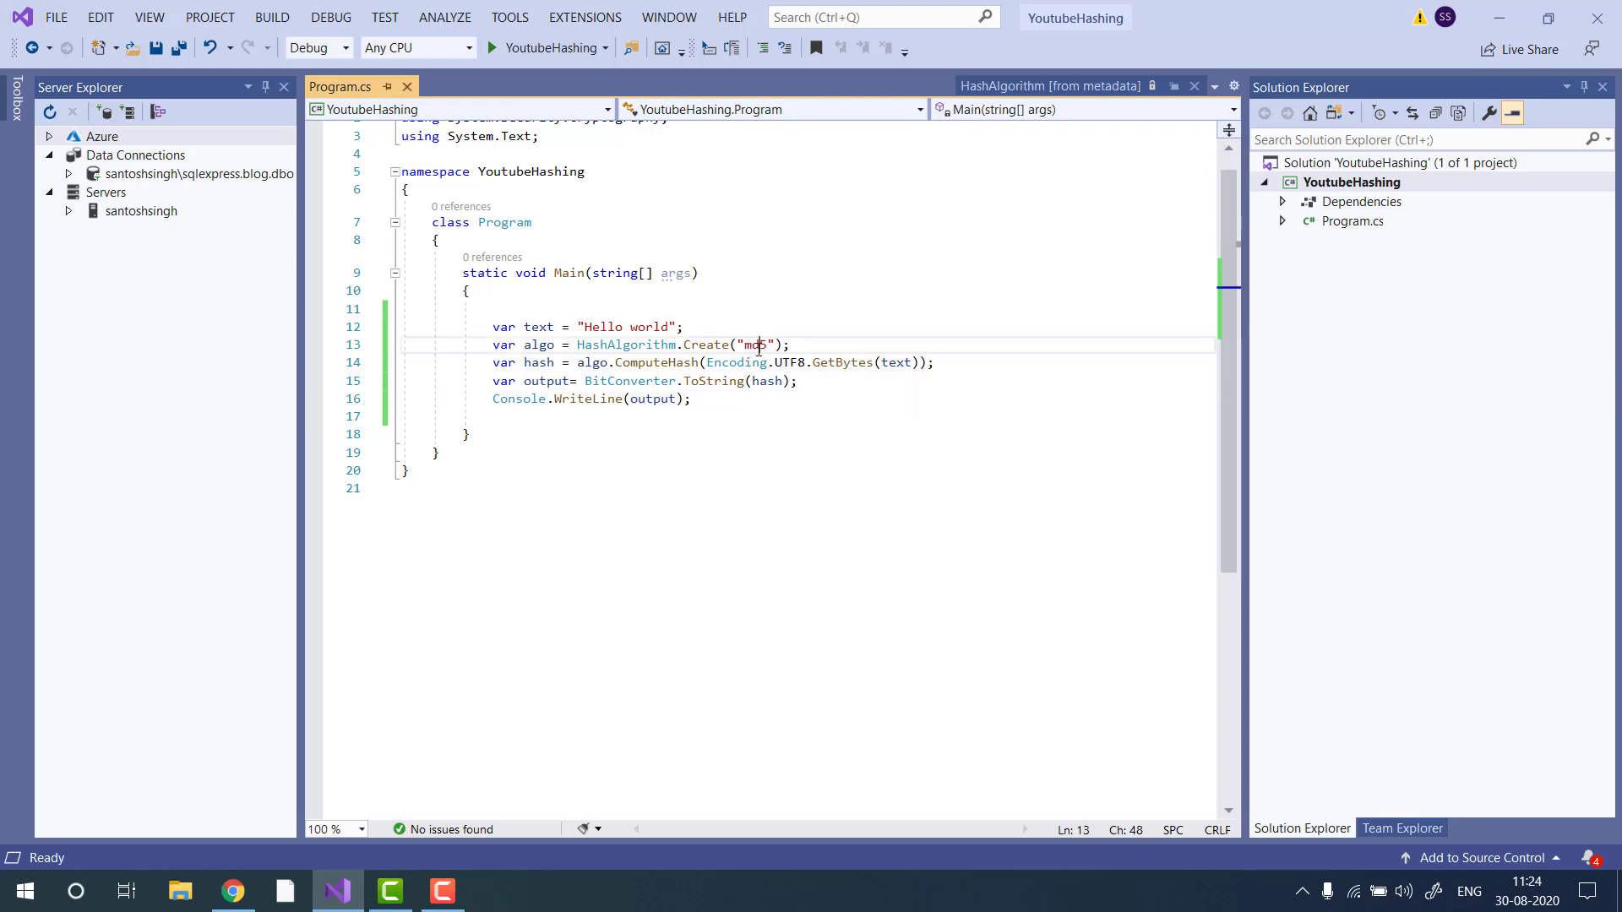
- Change the algorithm name to "sha256", then rebuild and run the program
text(sha)
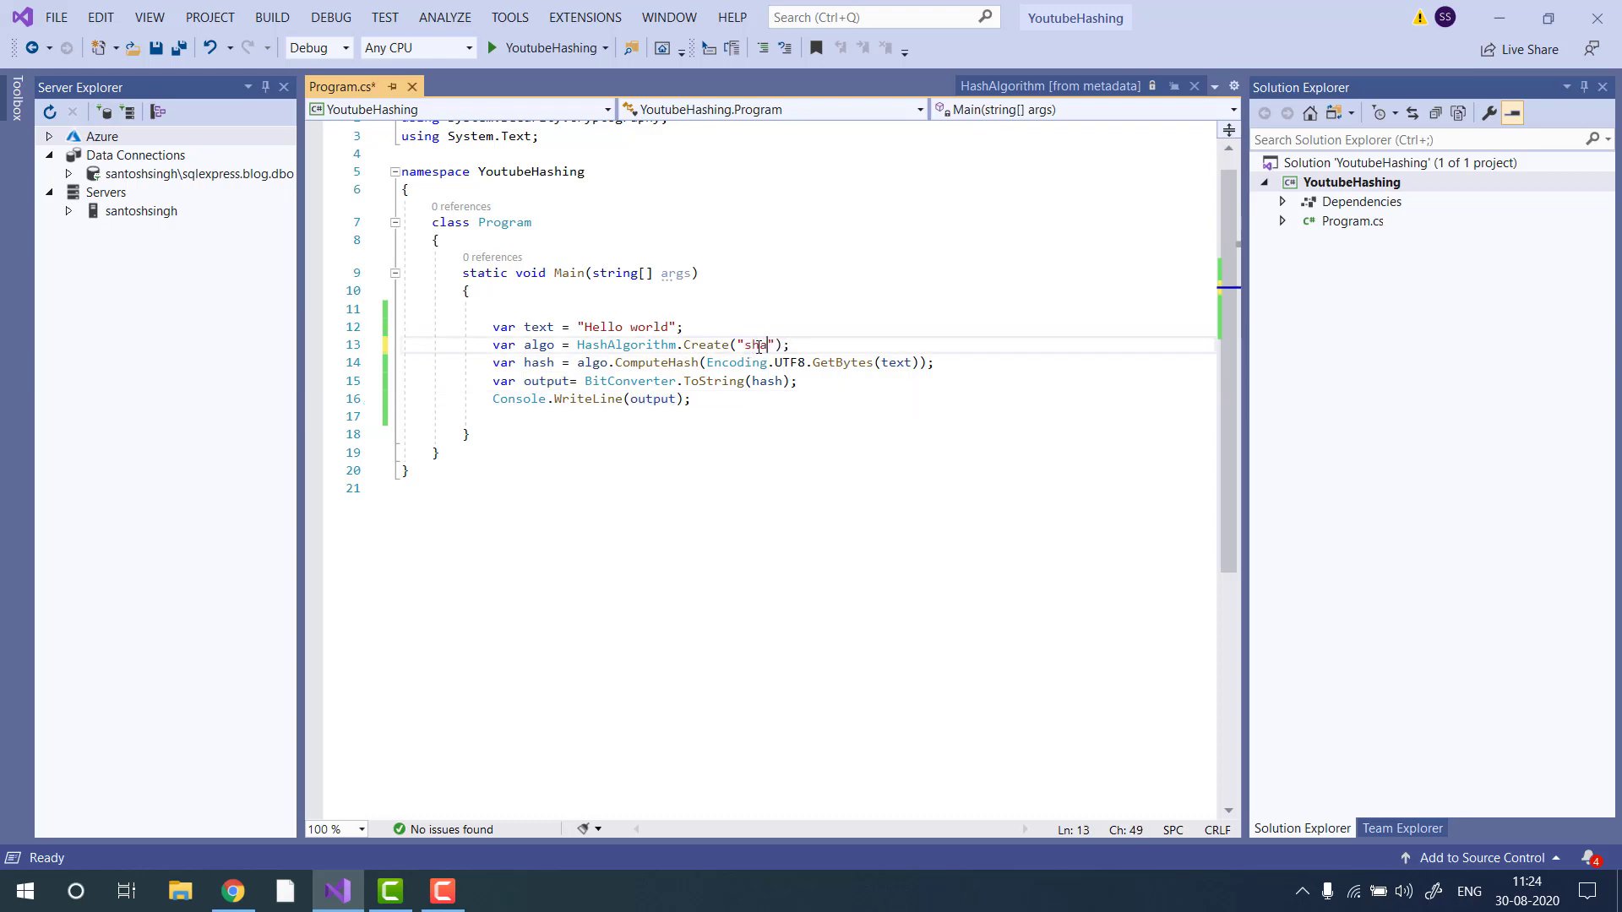
text(256)
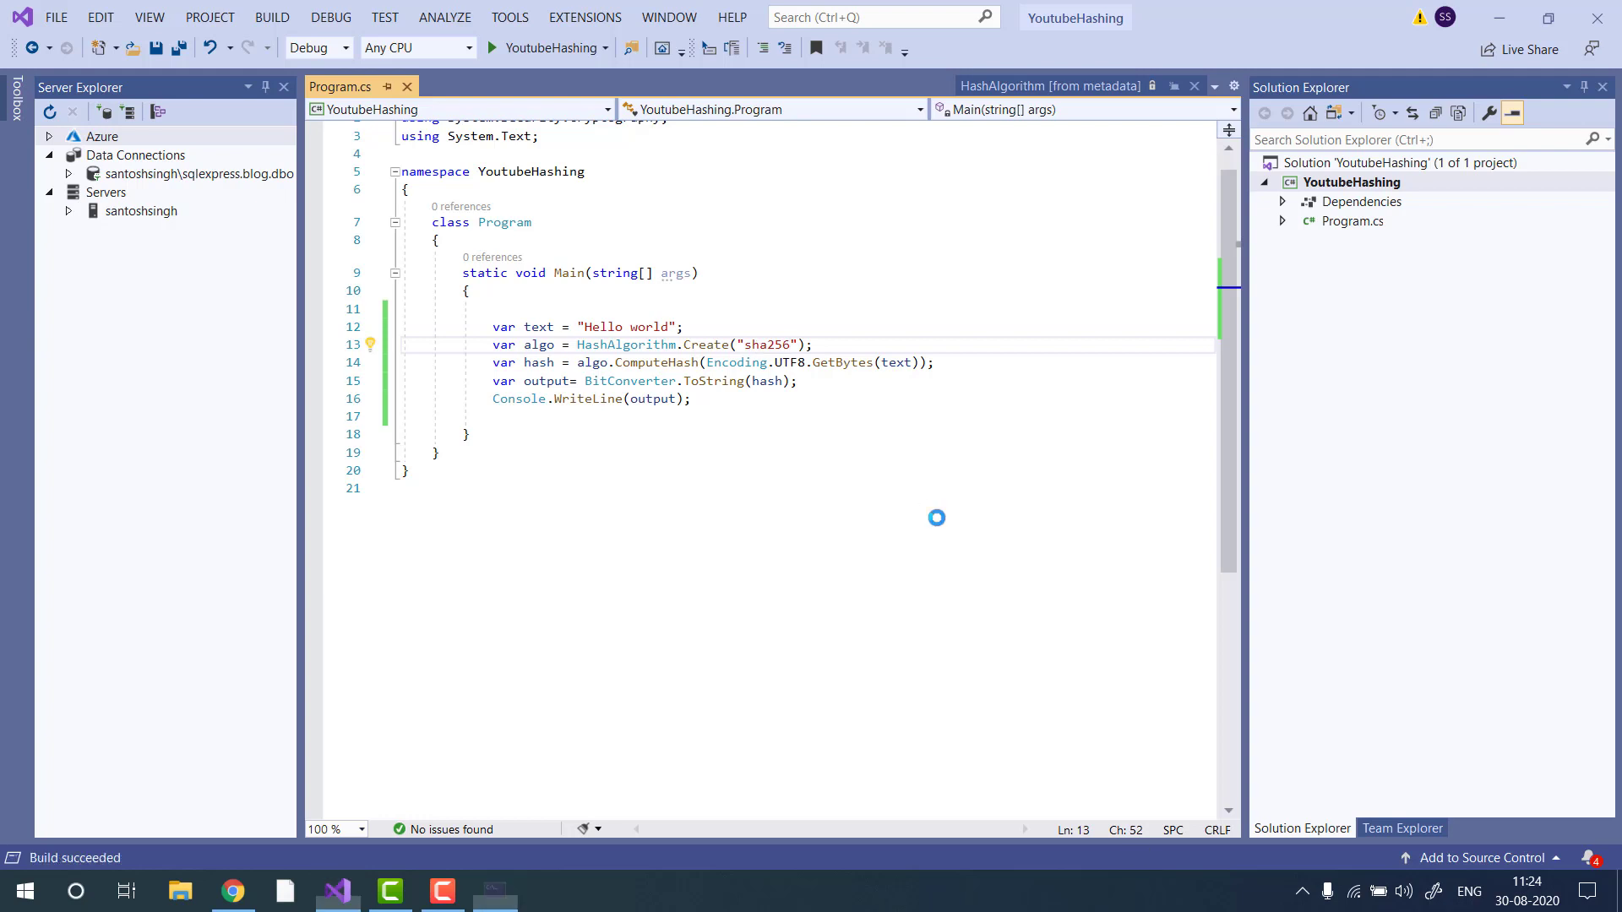
click(490, 47)
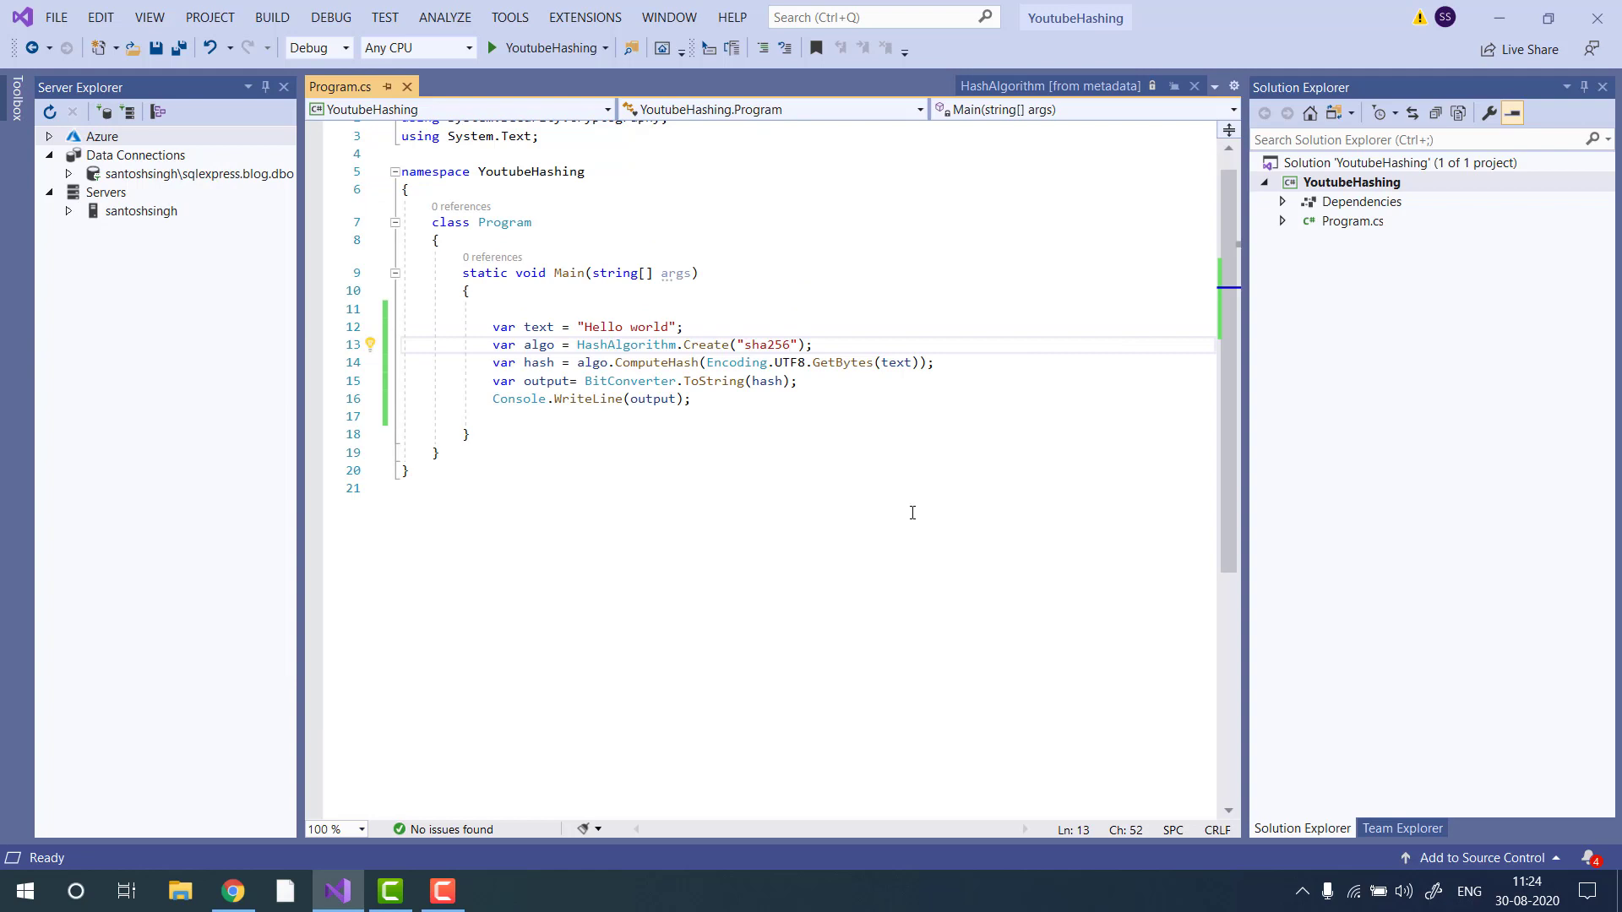
click(719, 487)
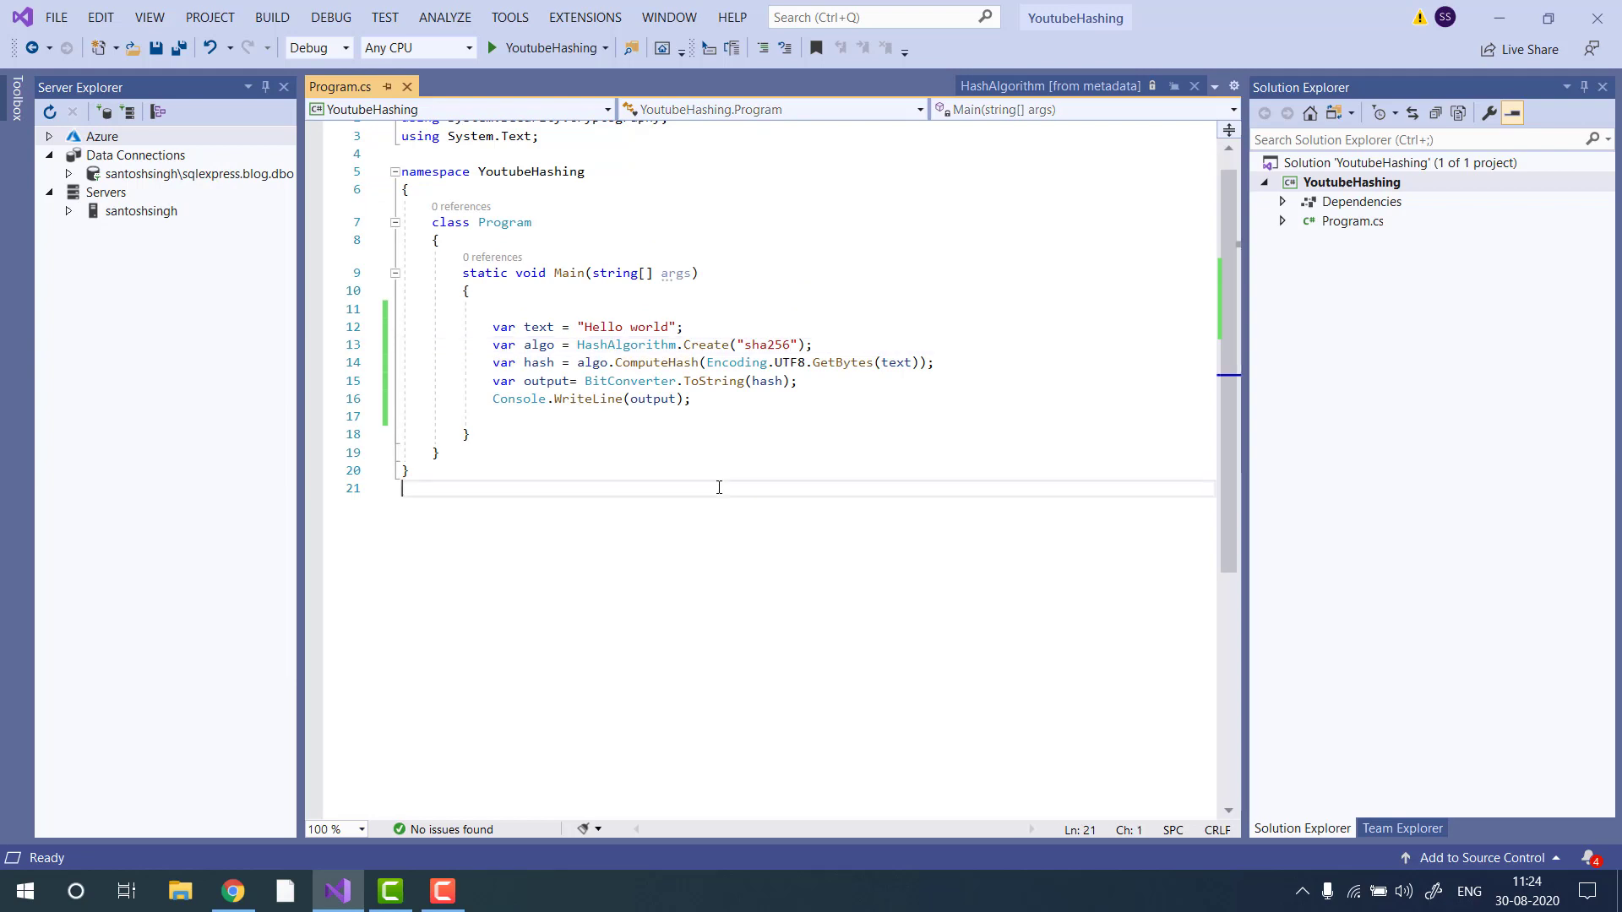
- Select lines 12–16, from the text variable down to Console.WriteLine
drag(480, 327, 691, 398)
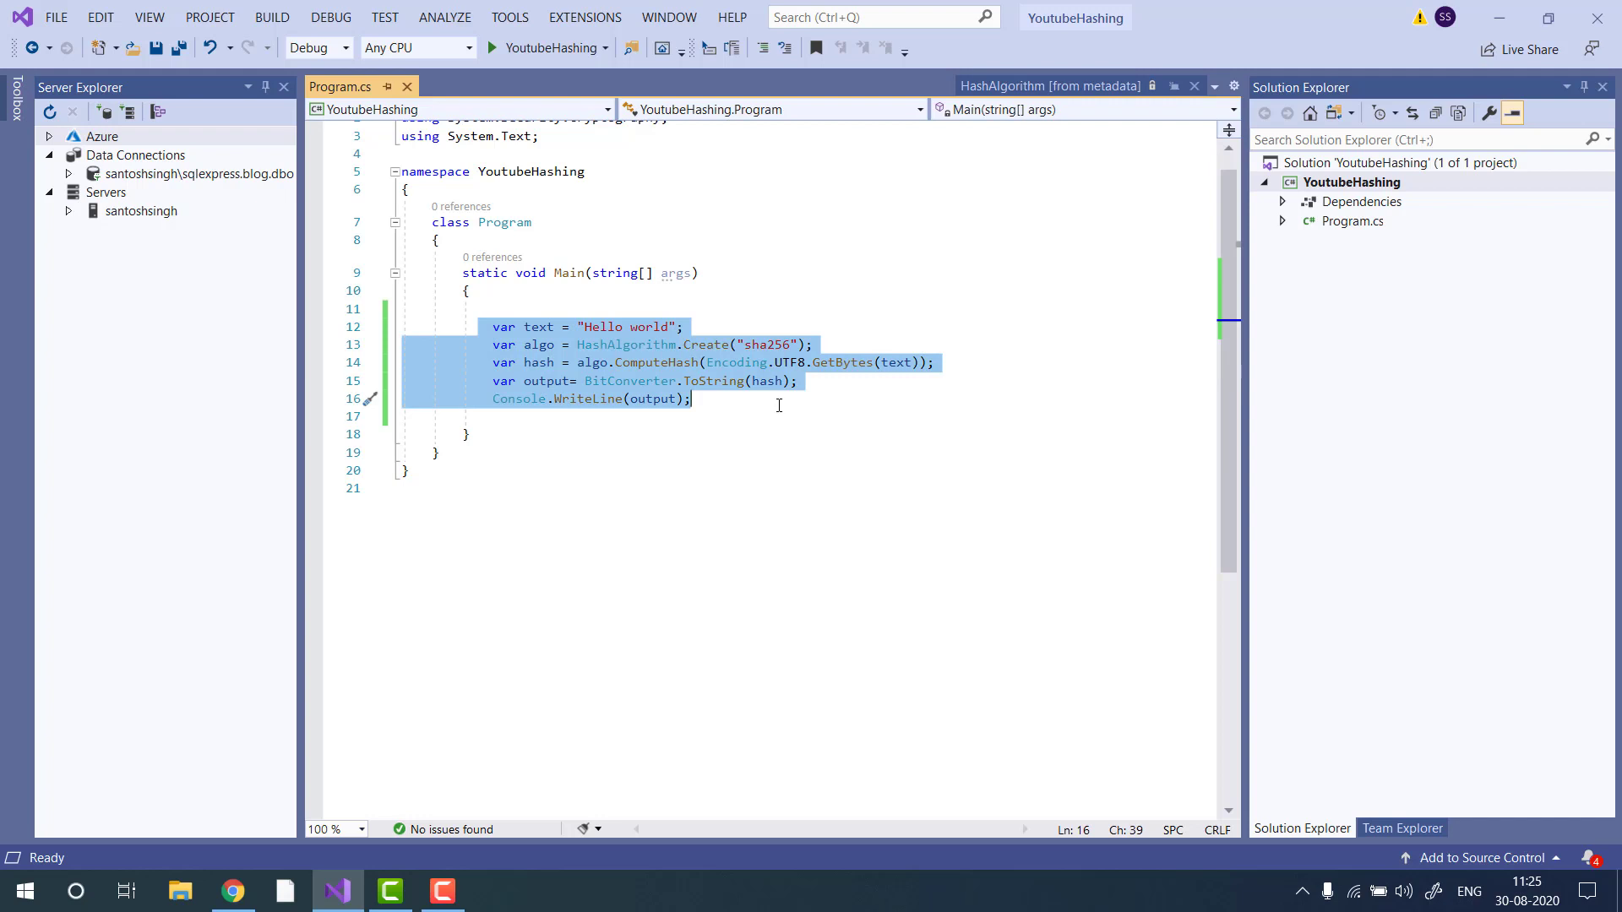
mouse_move(824, 412)
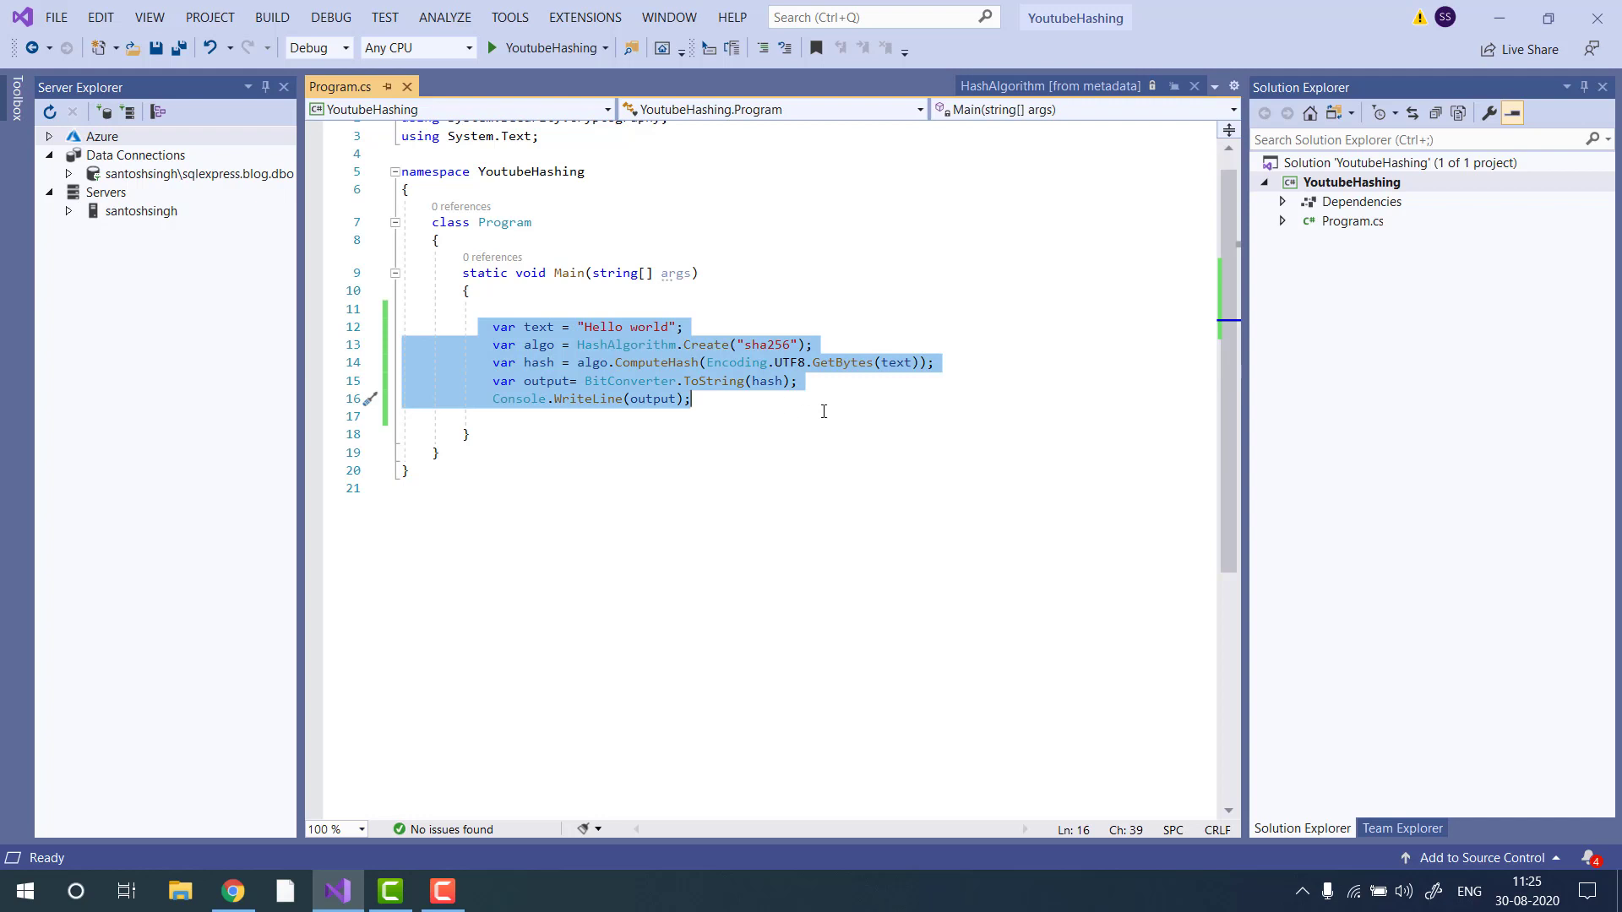